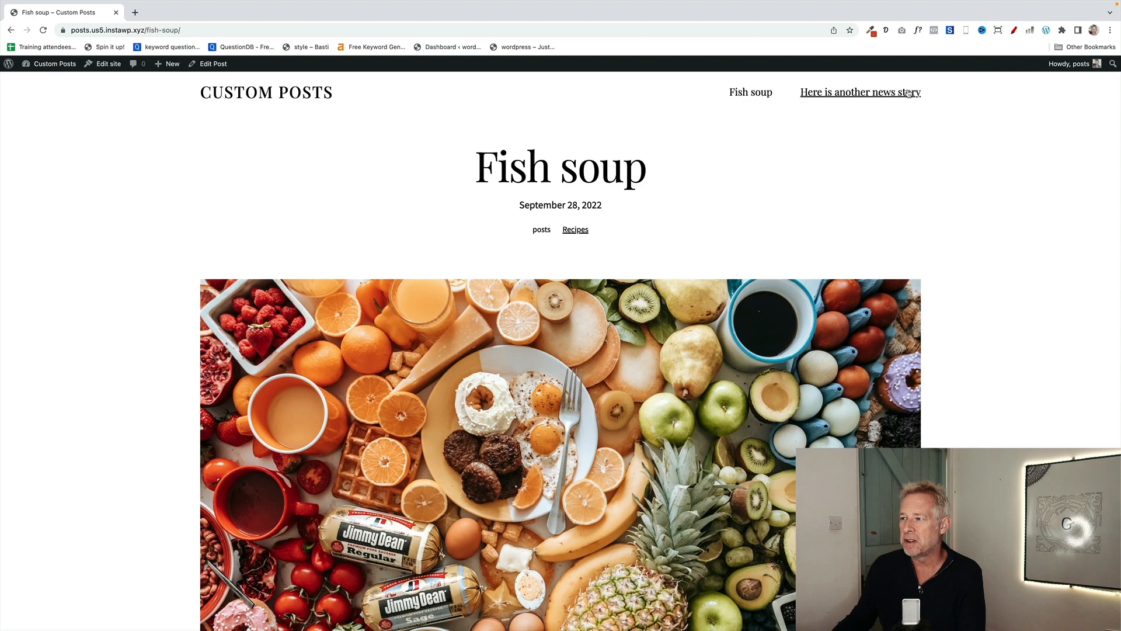
Browse the live news story and Fish soup posts to compare how they display
click(860, 91)
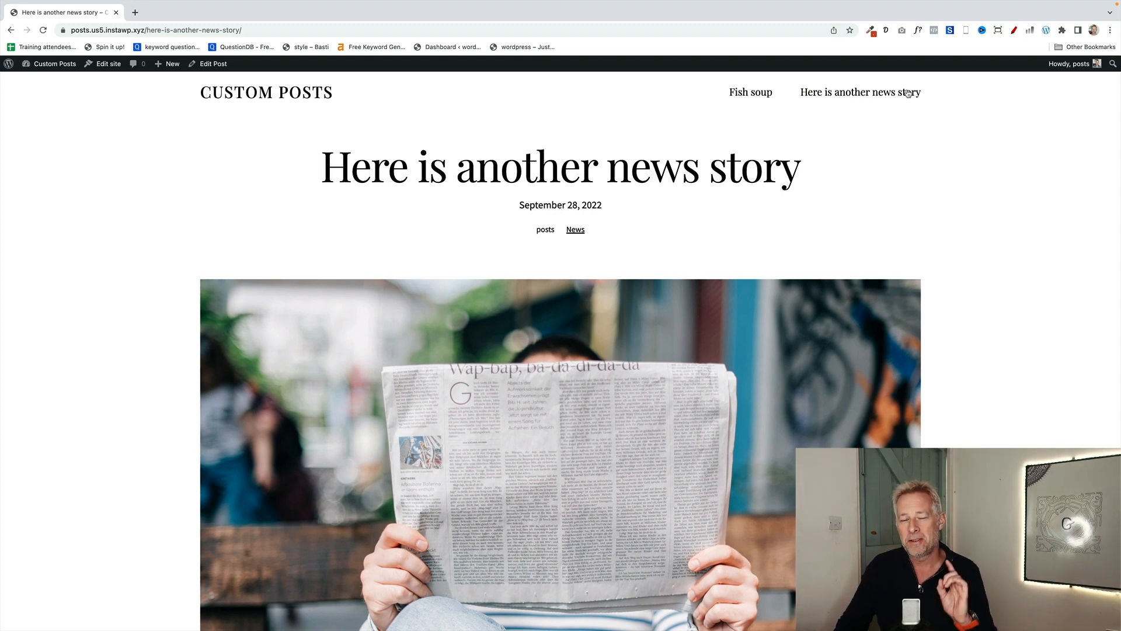
click(750, 91)
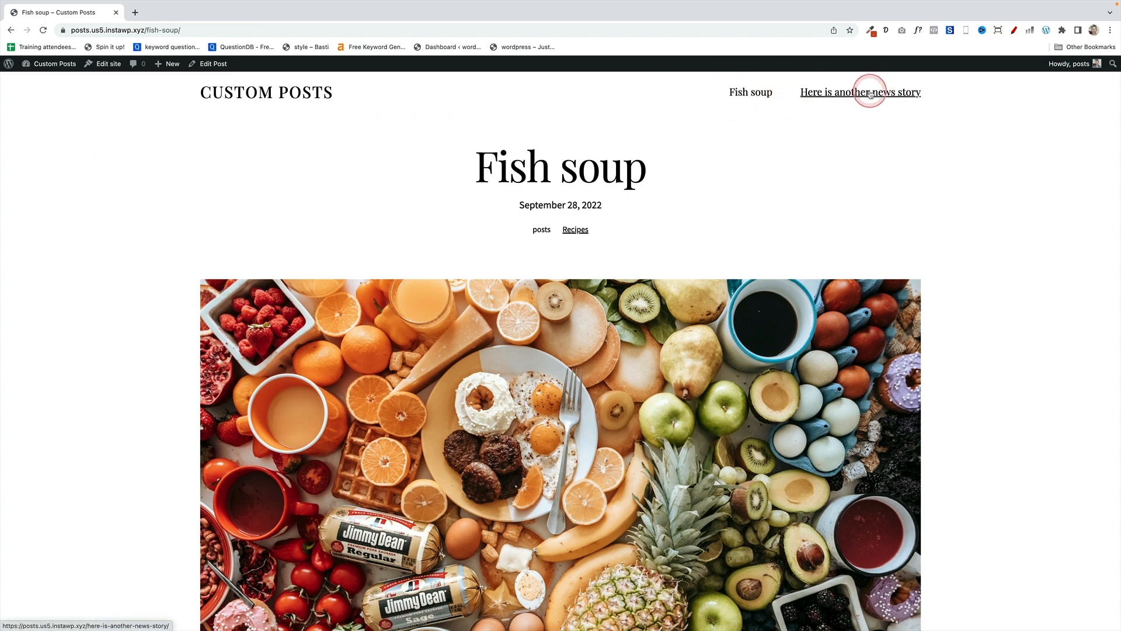
click(861, 91)
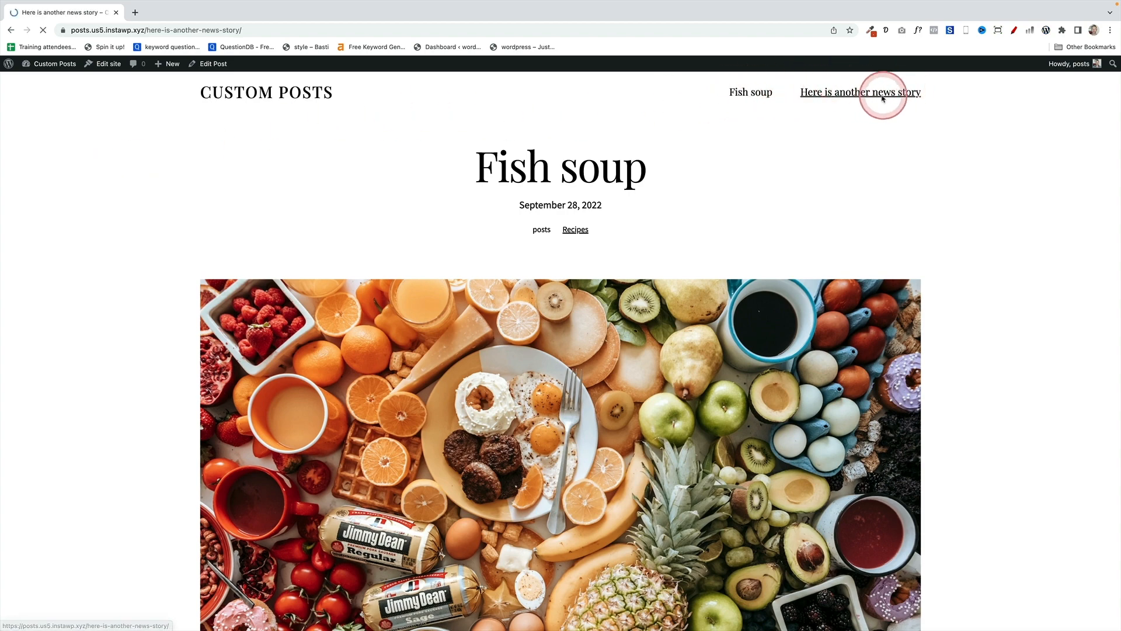
click(859, 91)
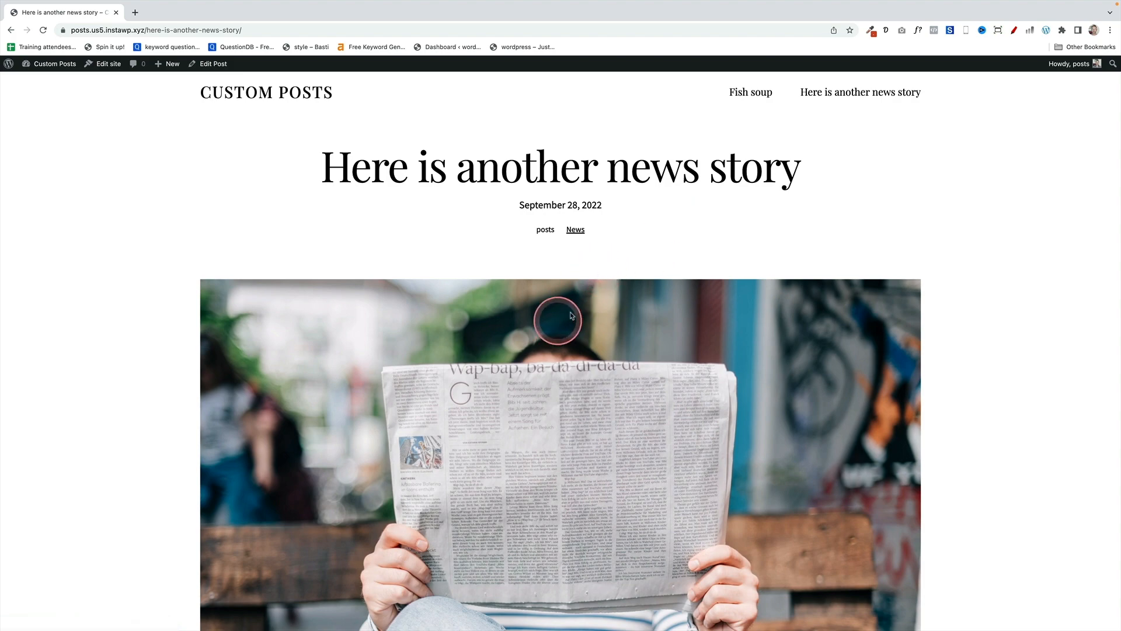
click(751, 91)
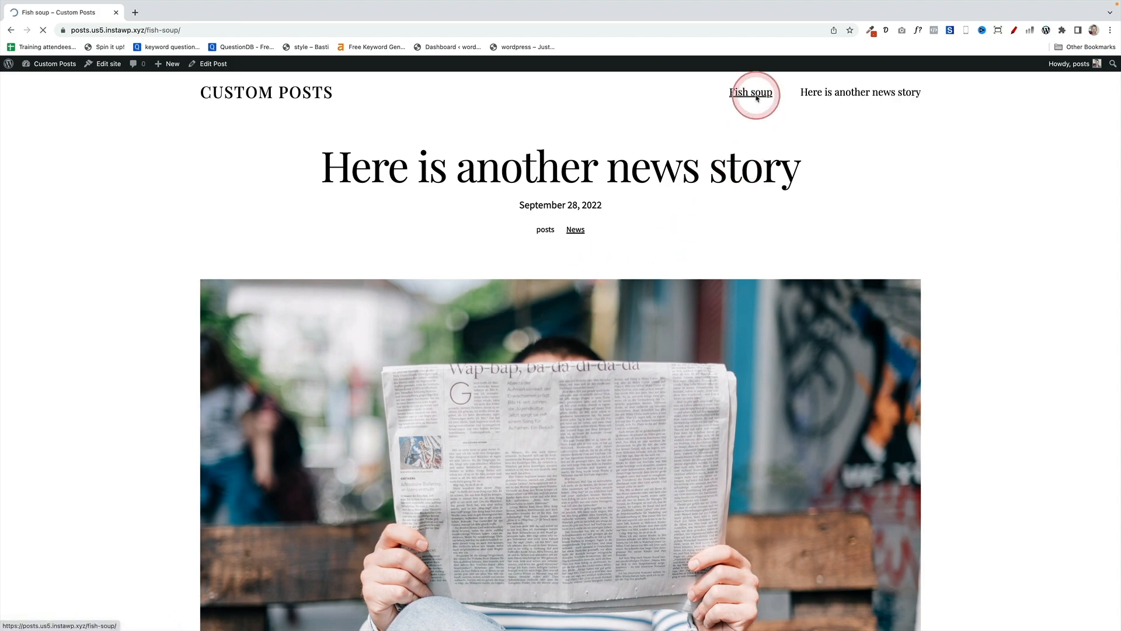
click(750, 91)
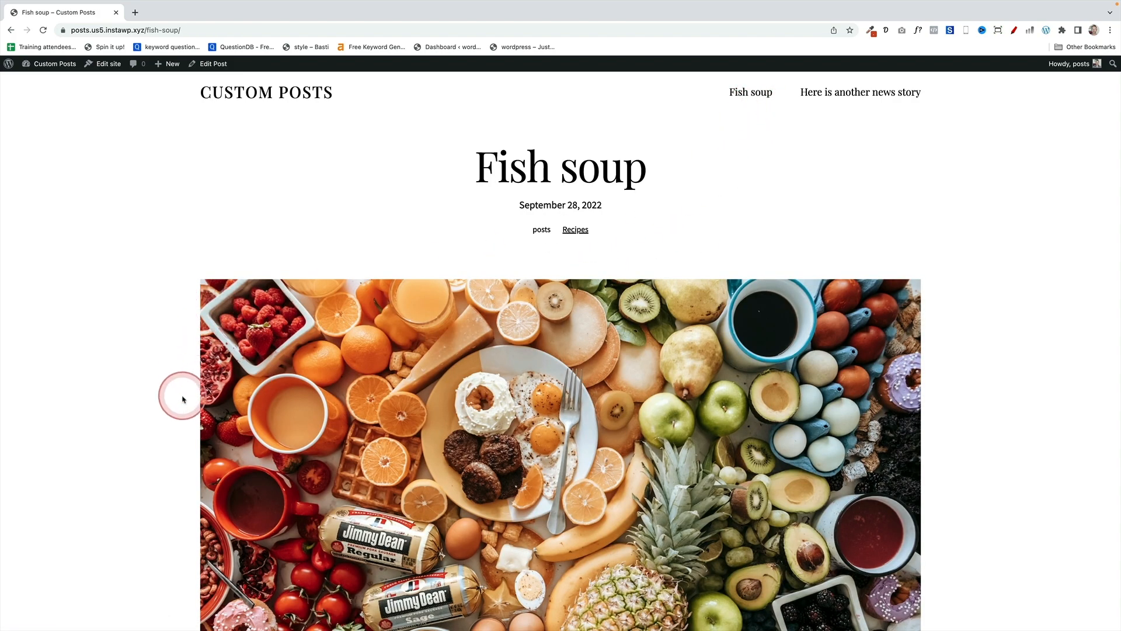
scroll(down, 3)
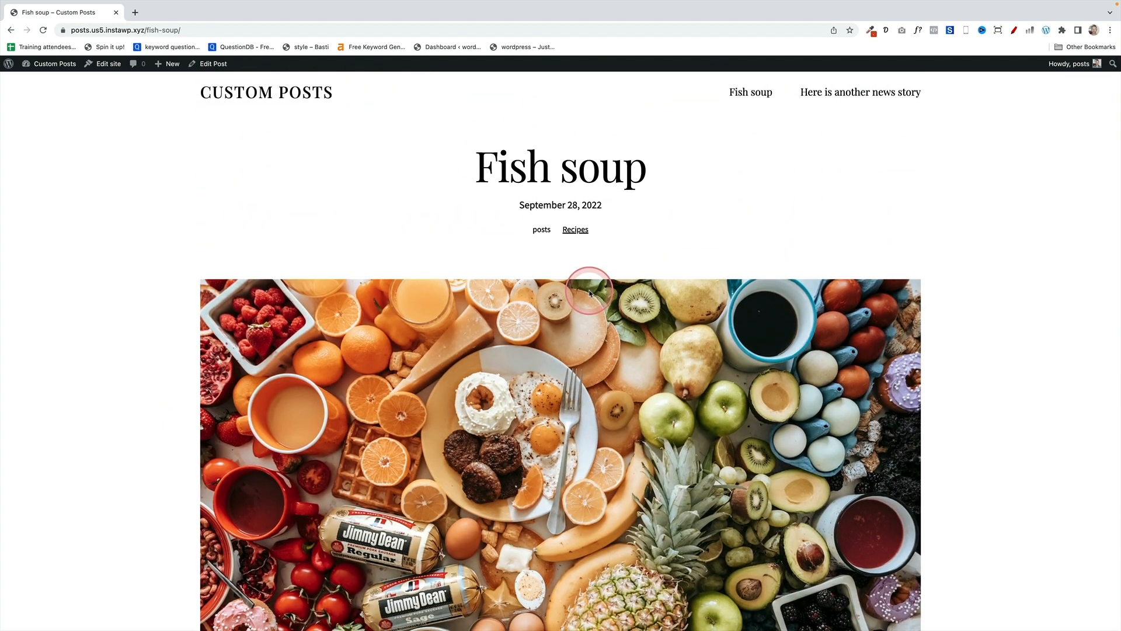
mouse_move(326, 256)
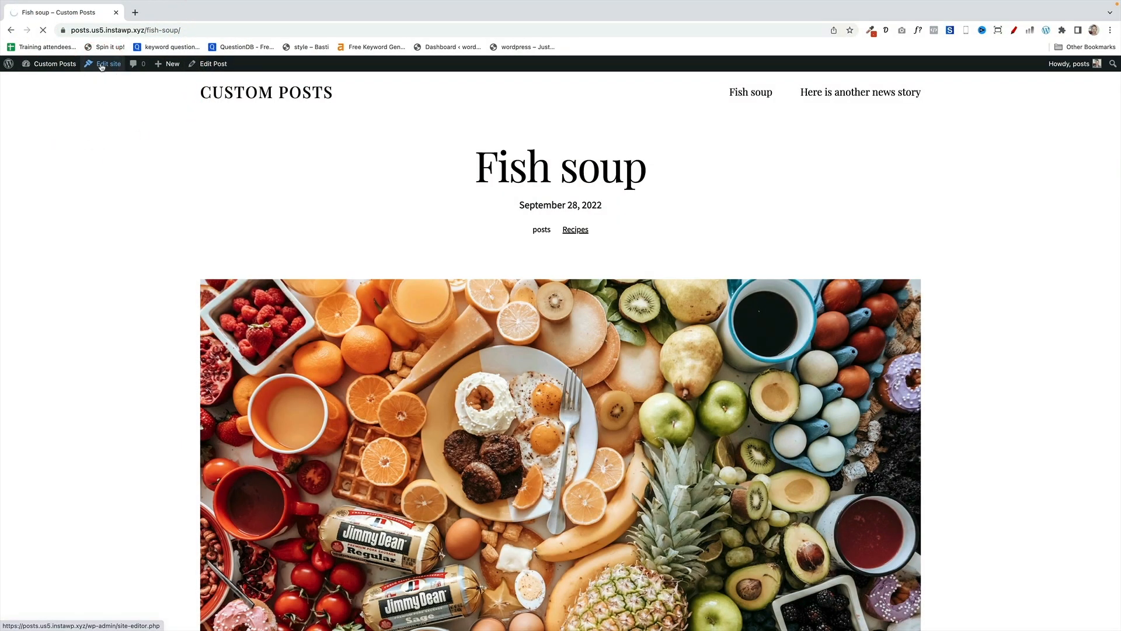
From the site editor's Templates list, begin a new custom template and name it Recipes
click(109, 63)
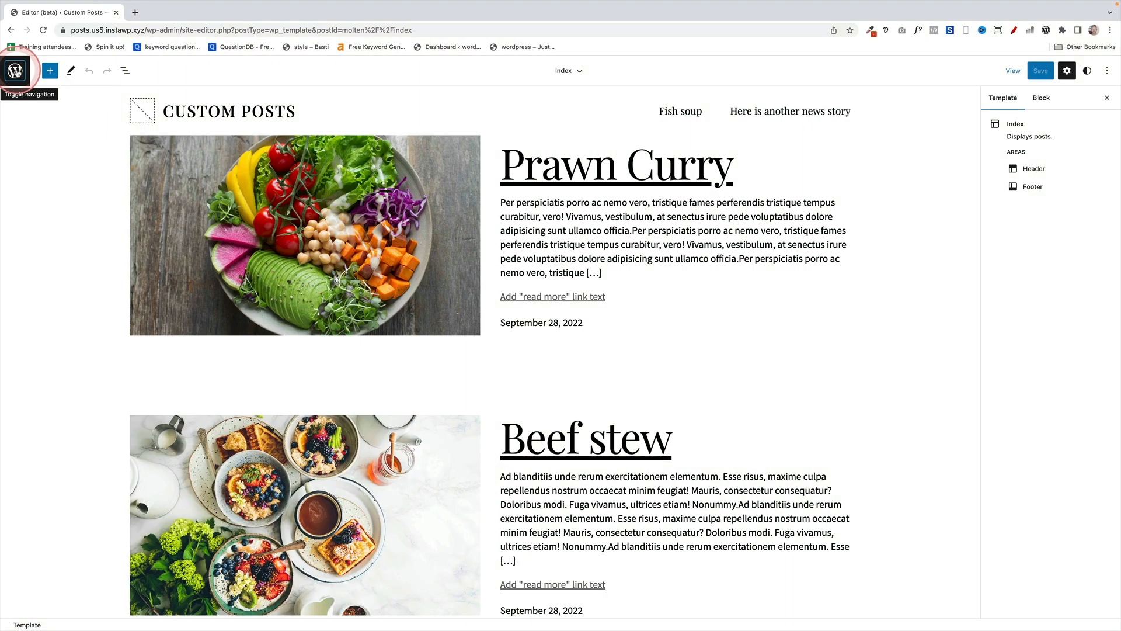
click(14, 70)
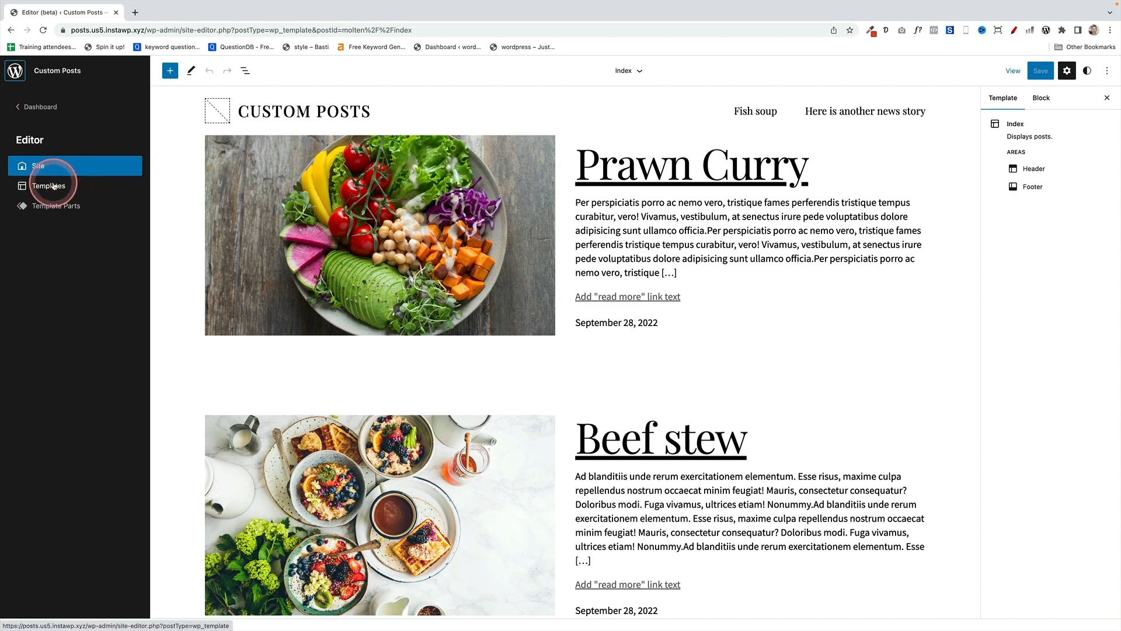
click(49, 186)
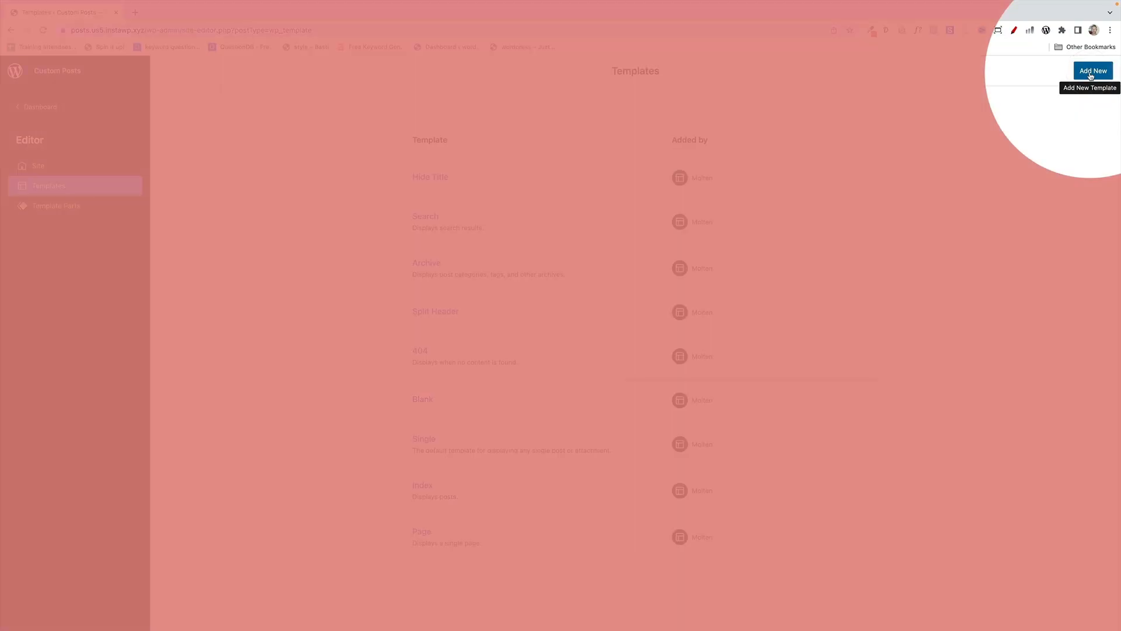
click(1092, 72)
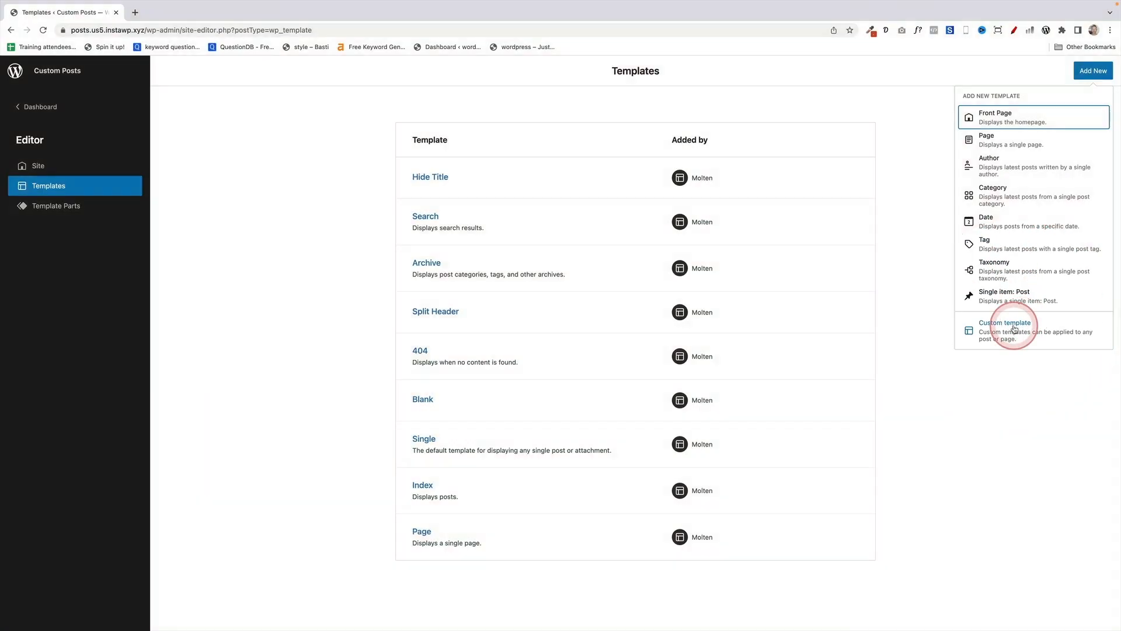
click(1004, 328)
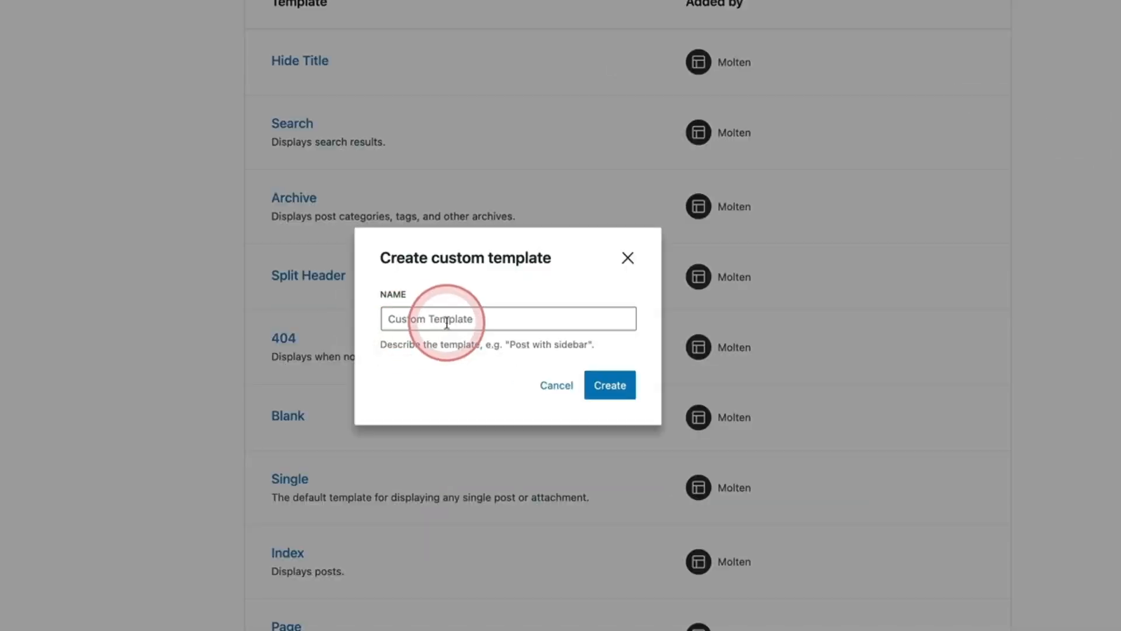
text(Re)
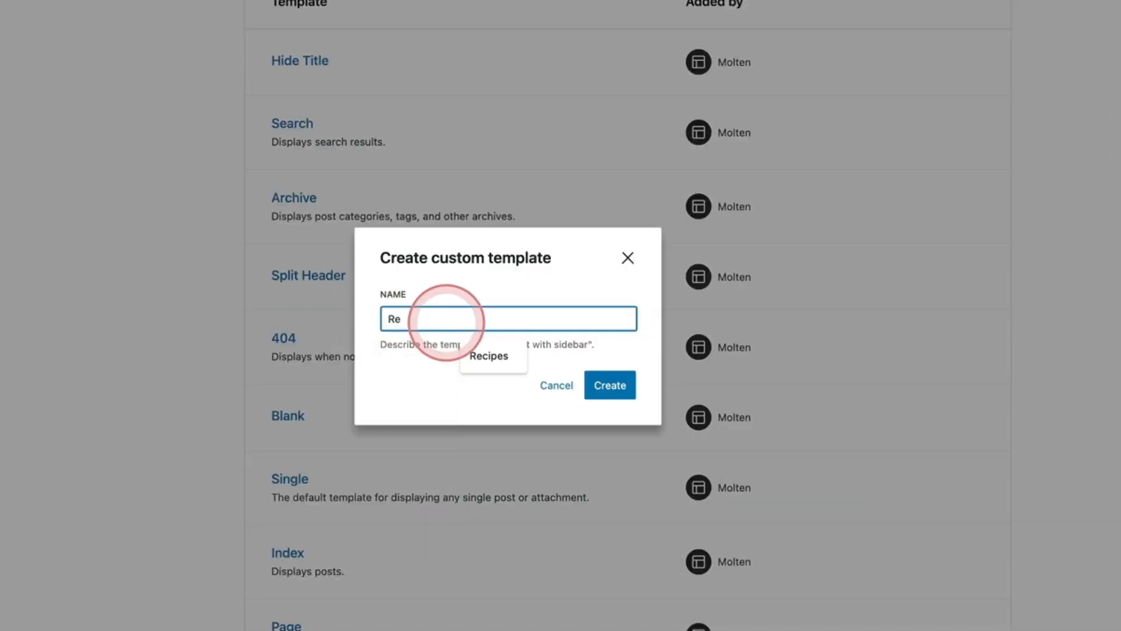
text(cipes)
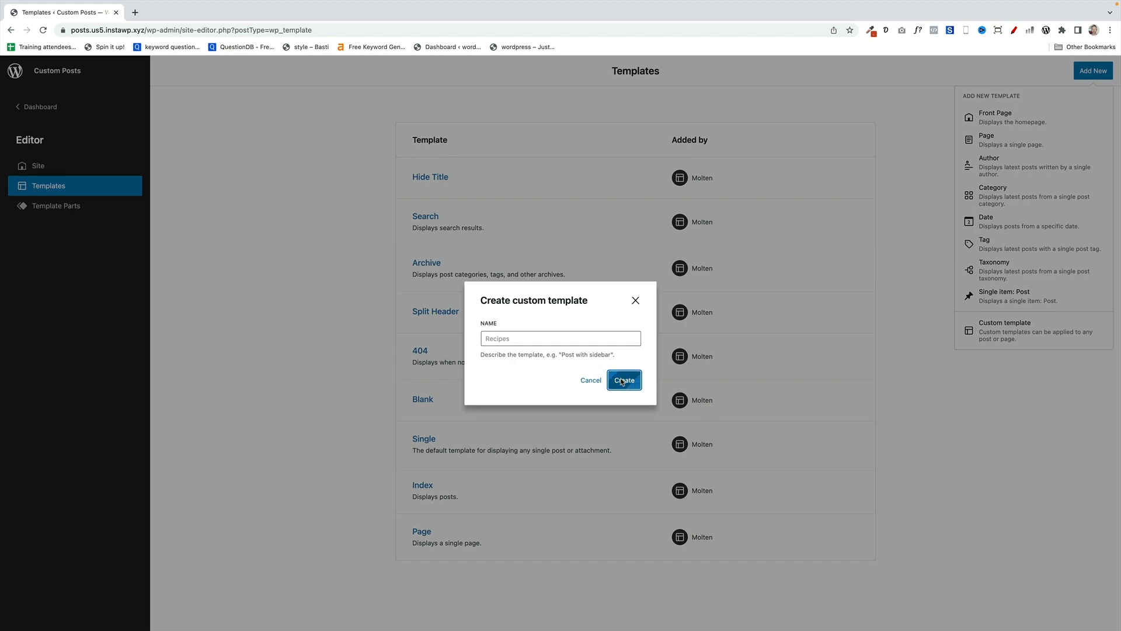
Create the Recipes template and remove its Footer and Post Title blocks via List View
click(623, 380)
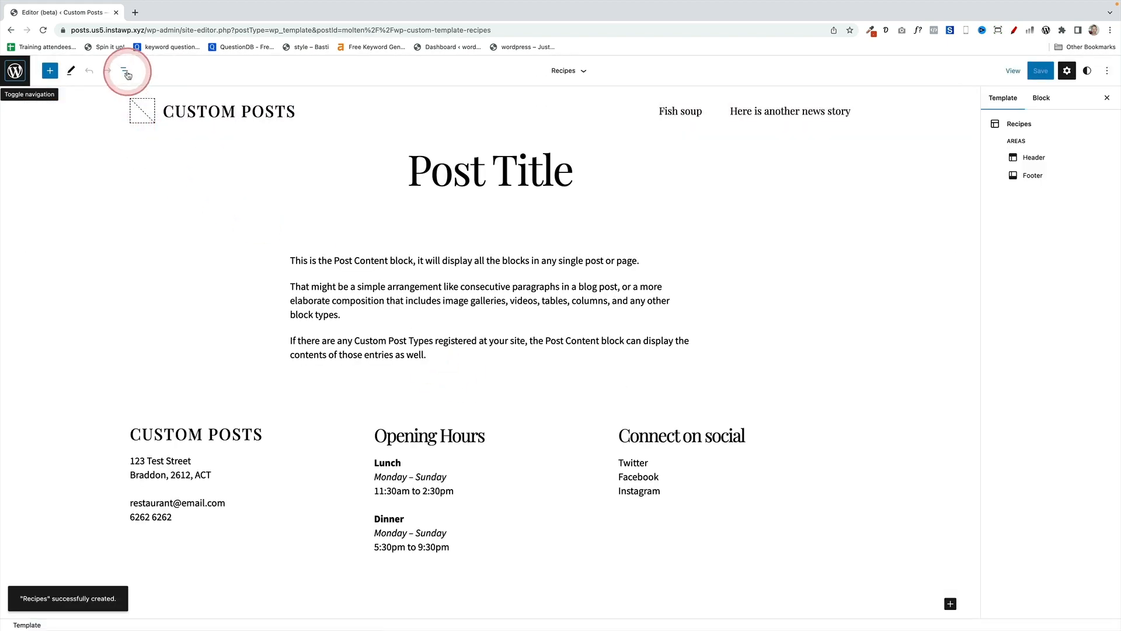
click(125, 70)
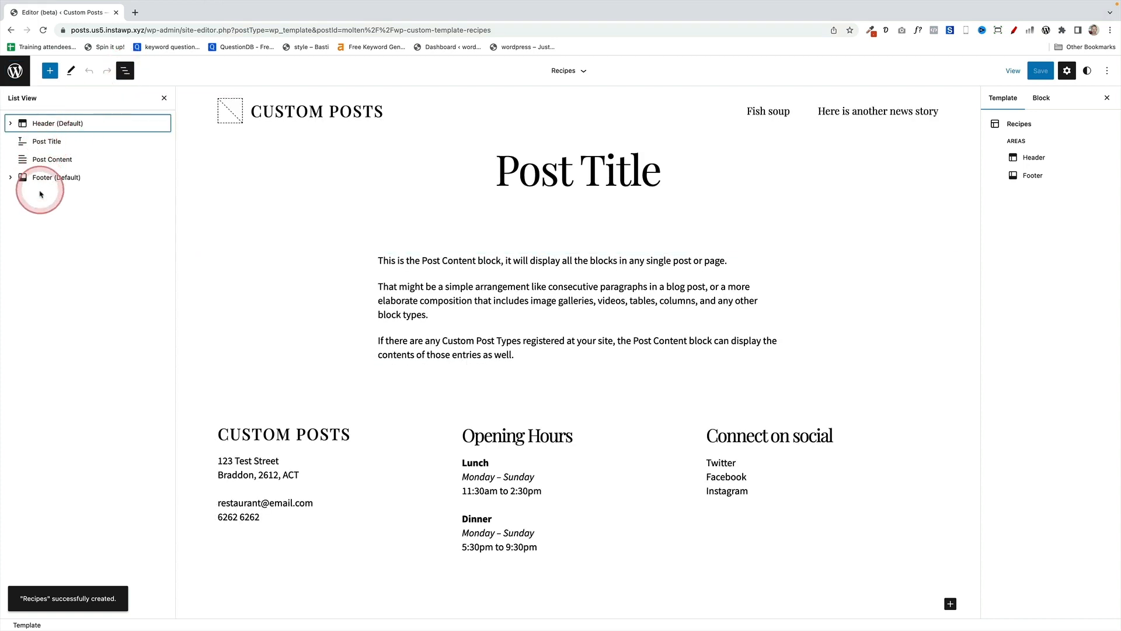
click(47, 141)
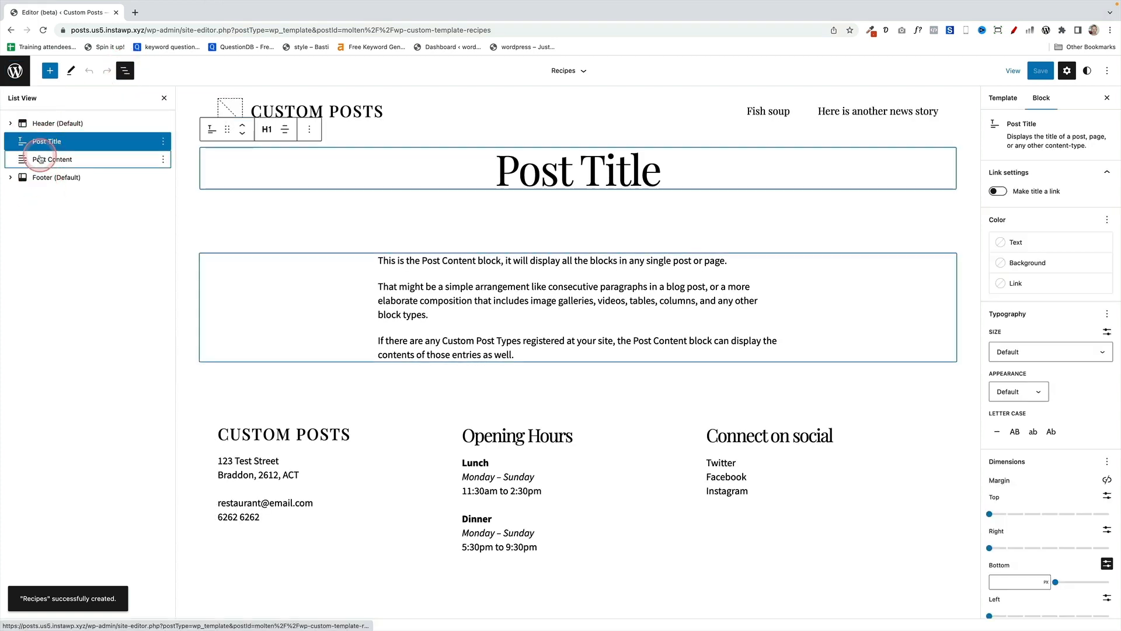
click(51, 159)
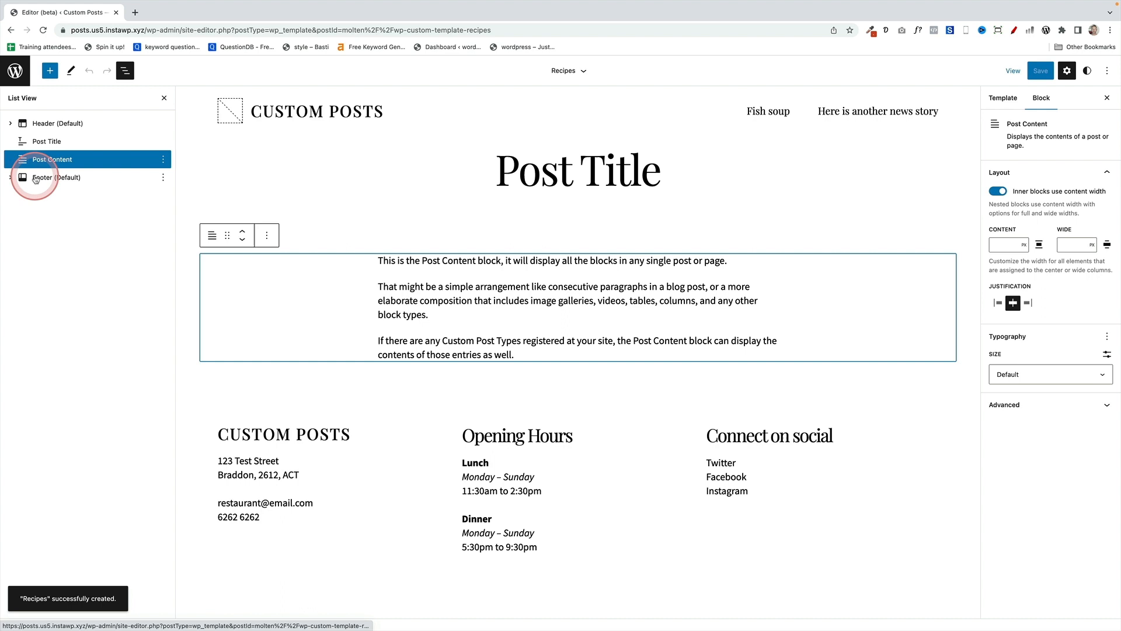
click(162, 177)
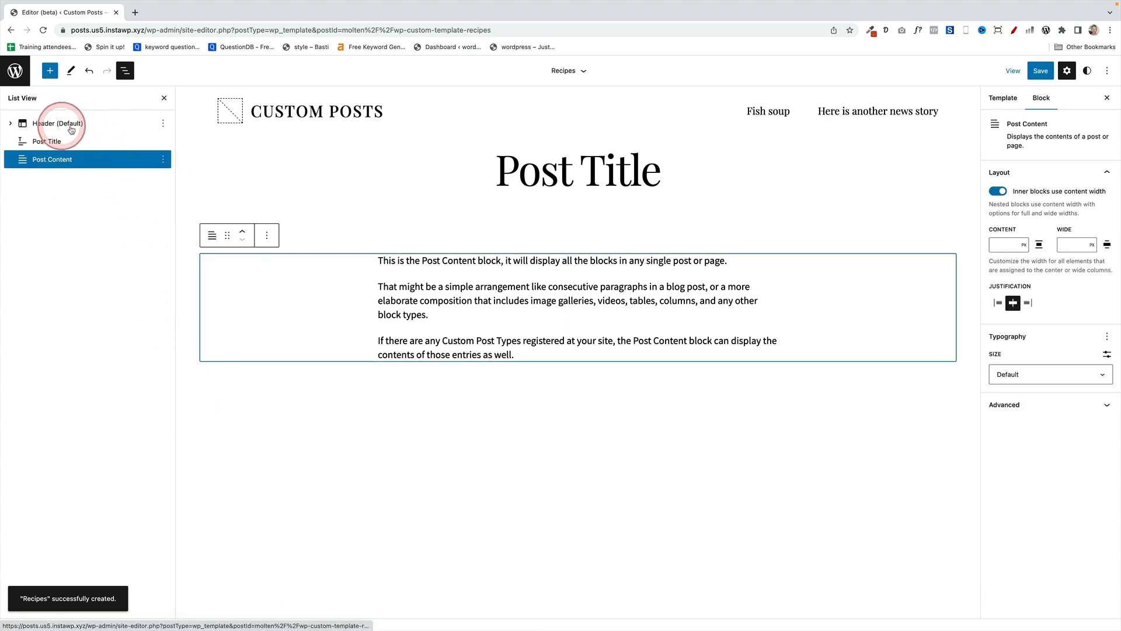
click(578, 169)
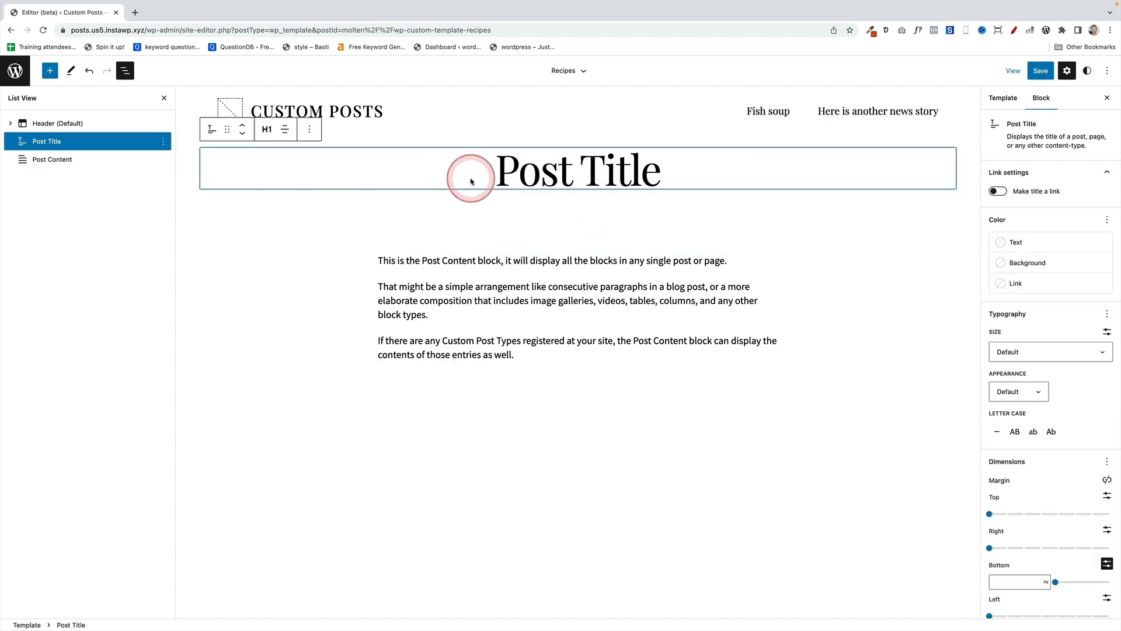
mouse_move(431, 174)
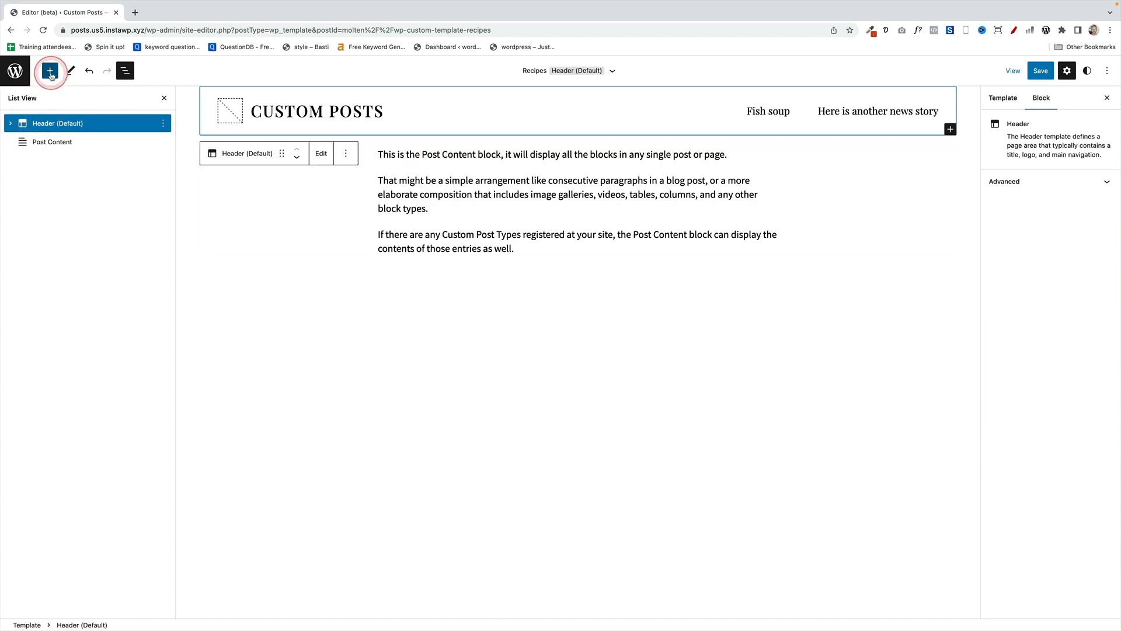
Insert a Cover block containing a Post Title and drag the cover taller
click(49, 70)
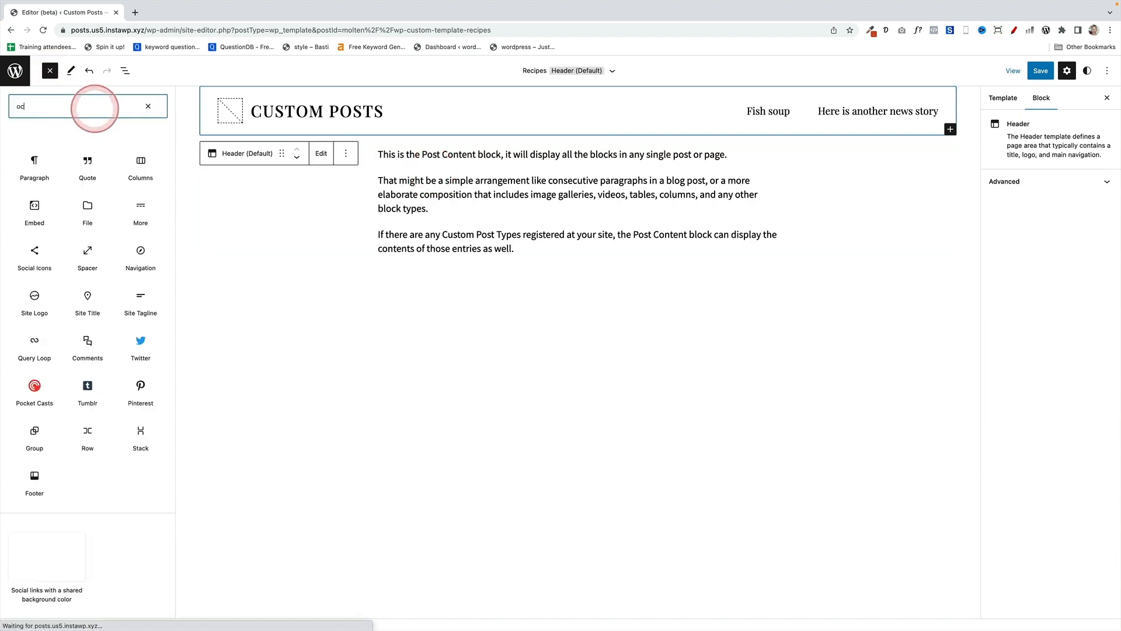
text(cover)
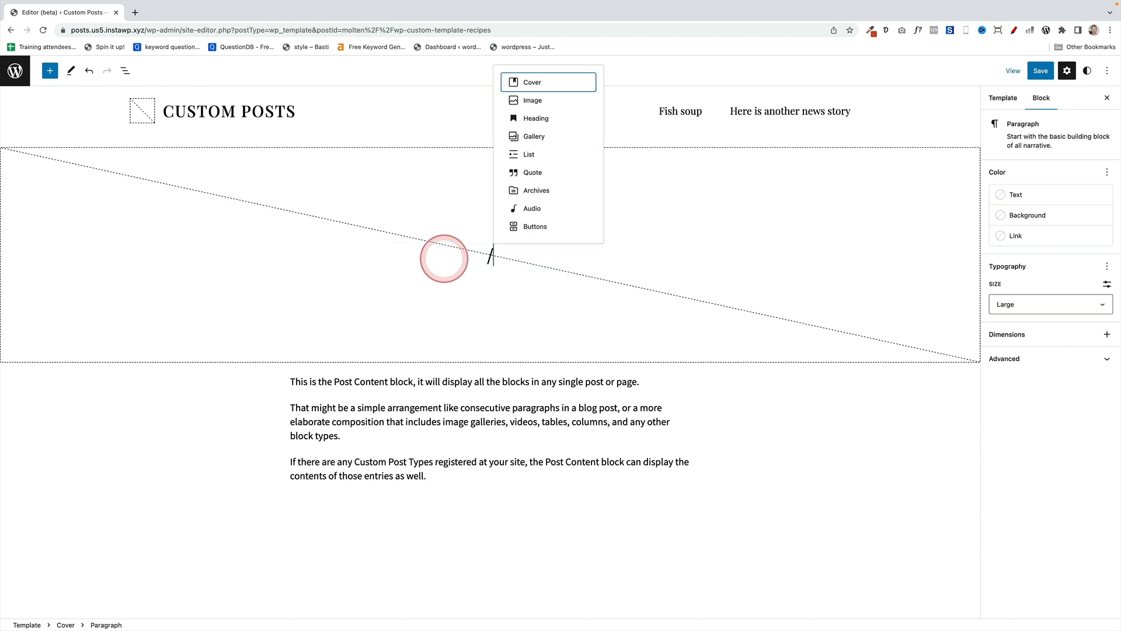
text(/post)
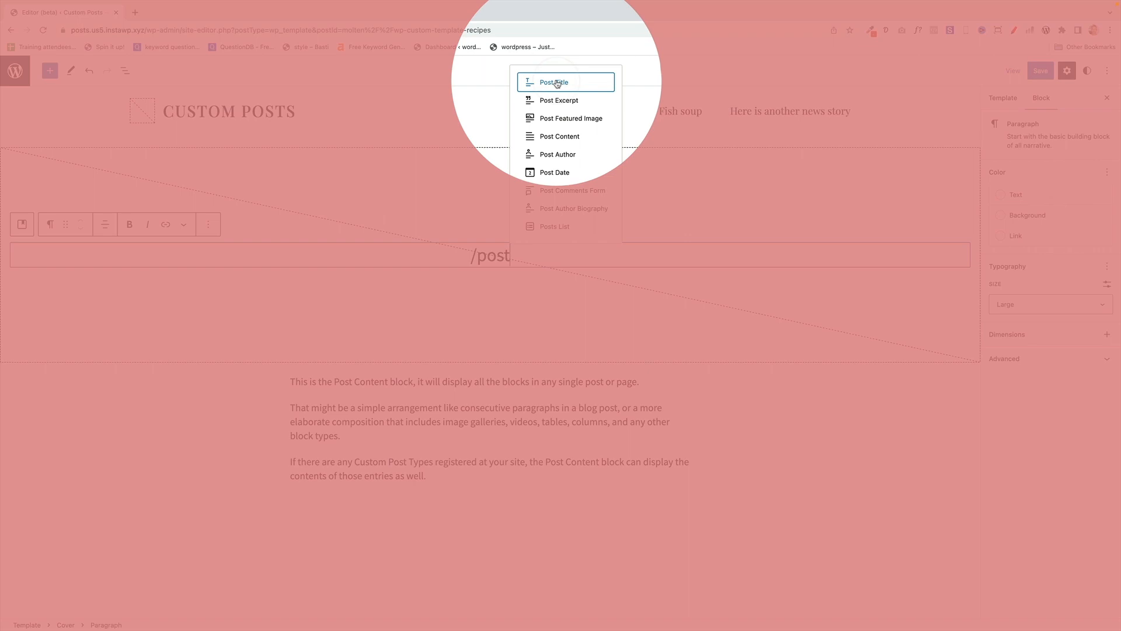
click(552, 82)
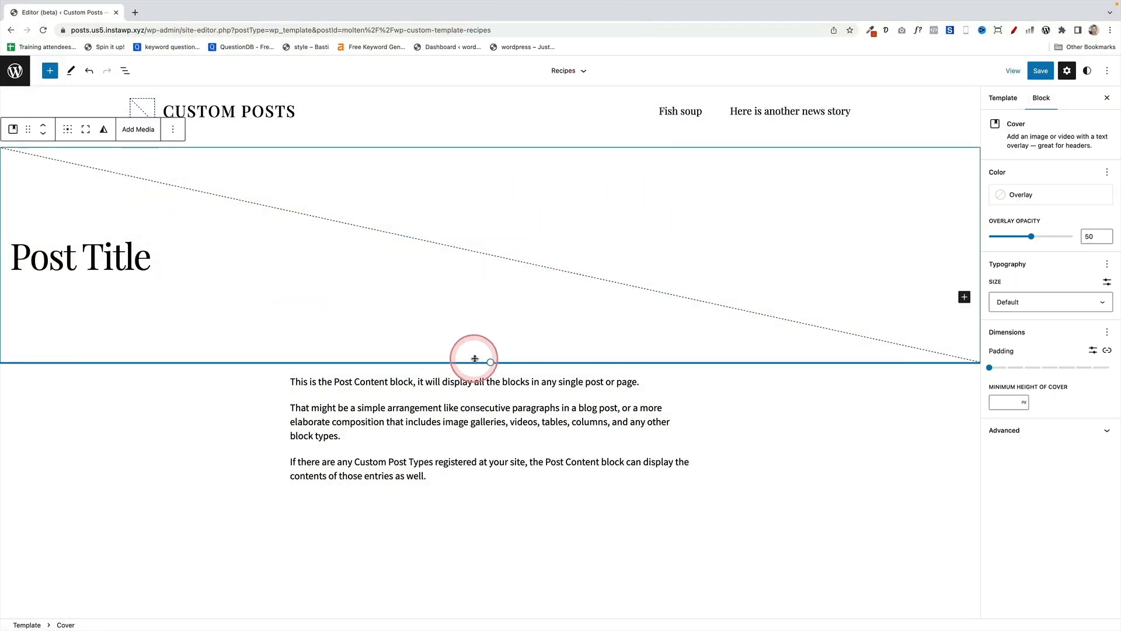
drag(474, 361, 484, 451)
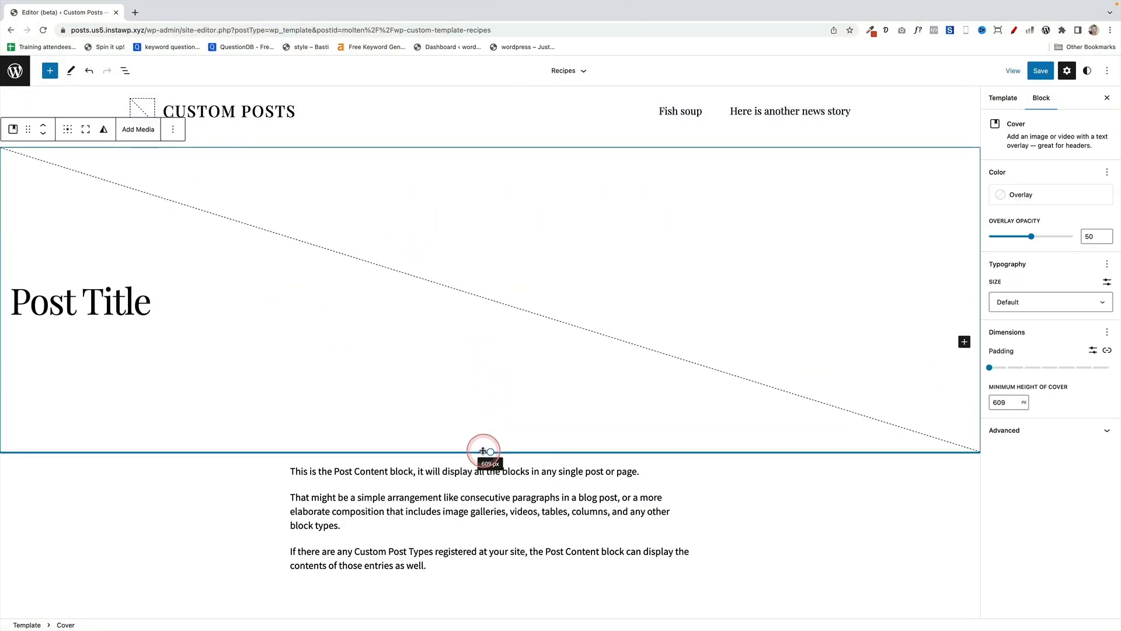
Colour the Post Title text white and save the Recipes template
click(80, 300)
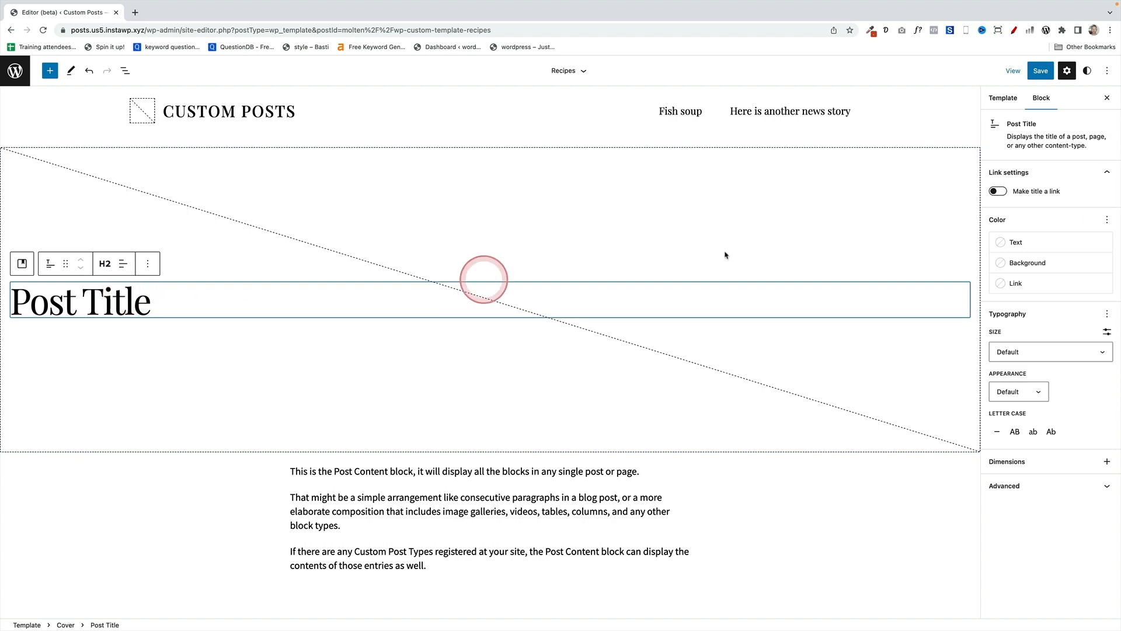
click(1015, 242)
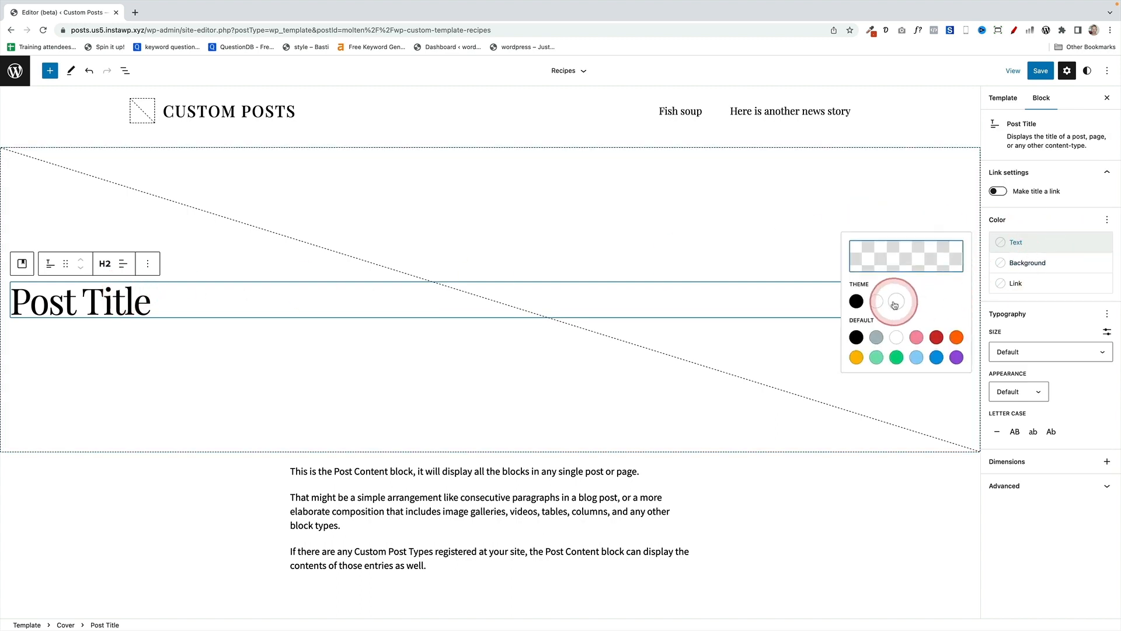
click(896, 300)
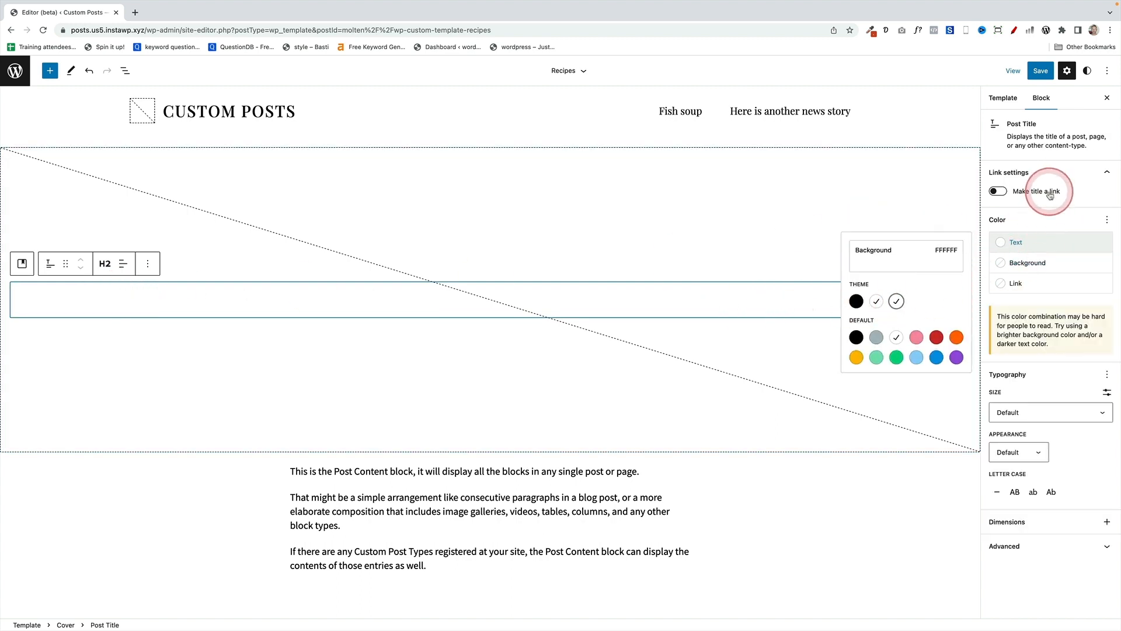
click(1041, 70)
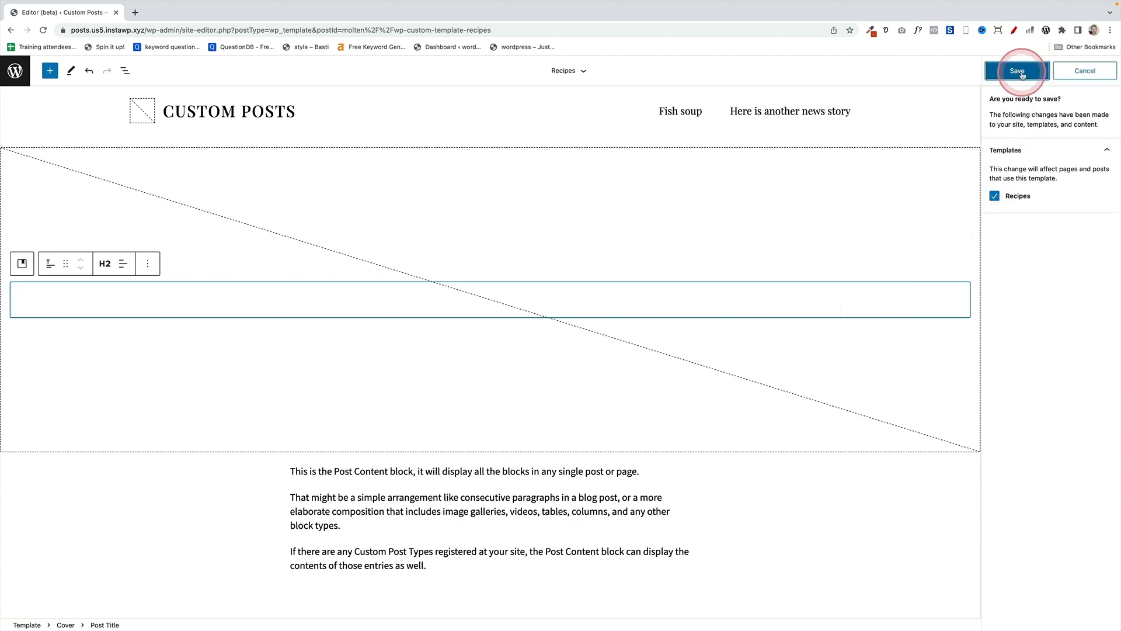
click(1017, 70)
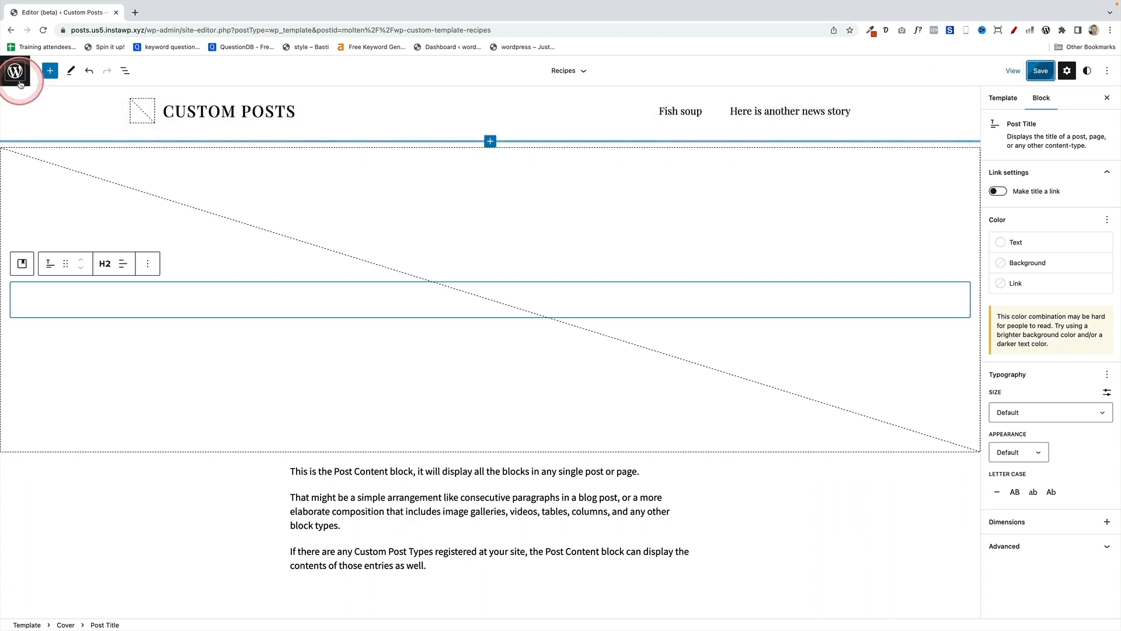
mouse_move(14, 71)
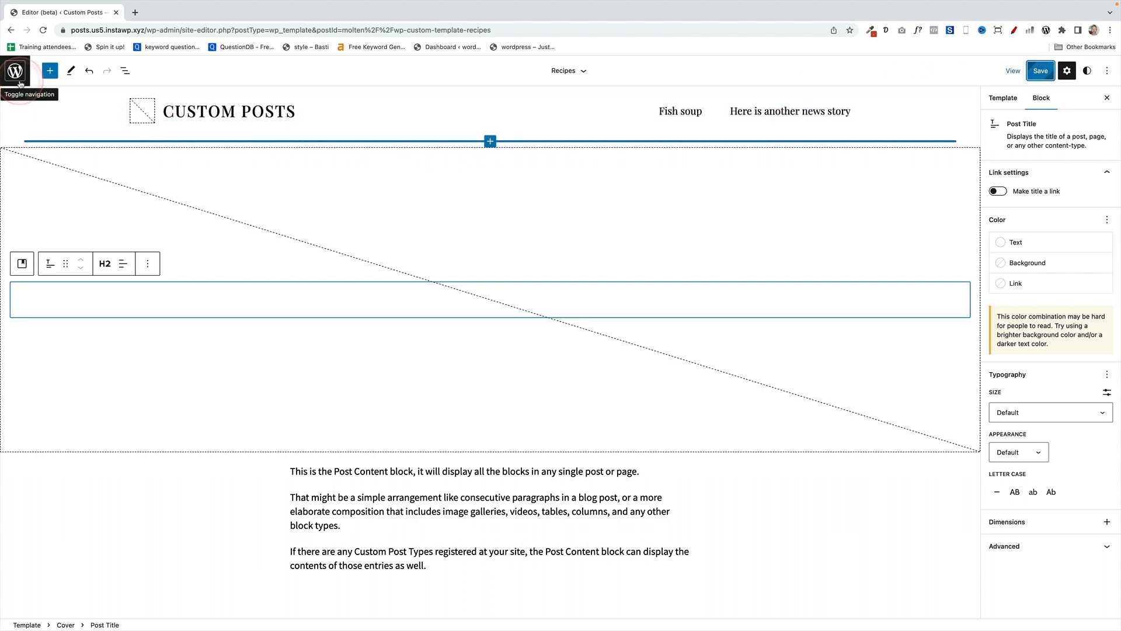
Leave the template editor and set a featured image on the new Prawn Satay post
click(15, 70)
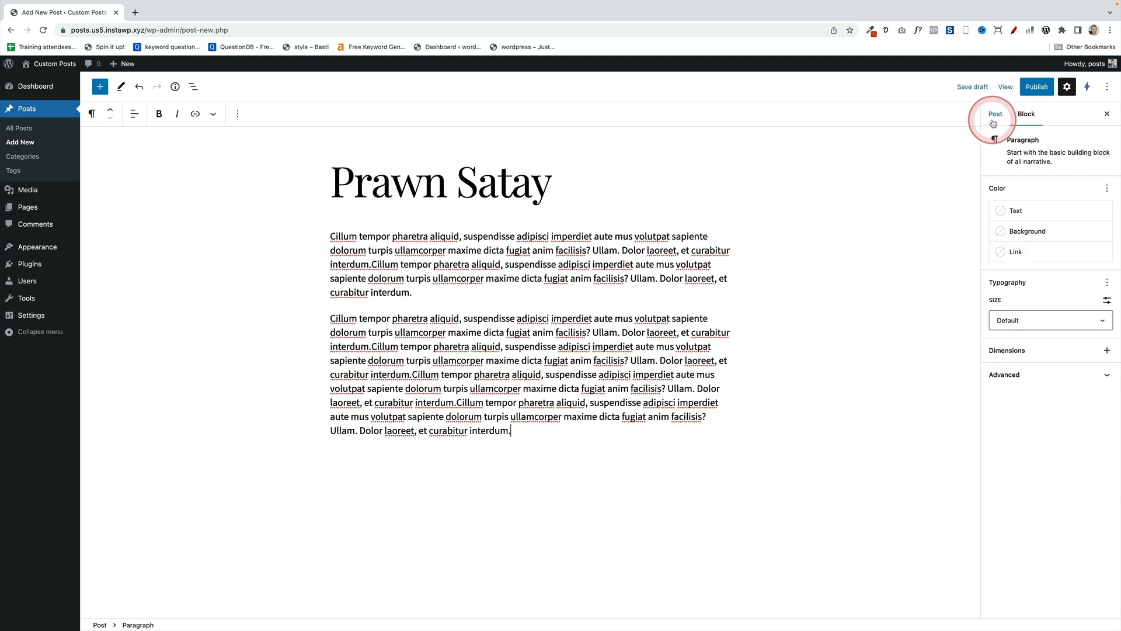
click(995, 114)
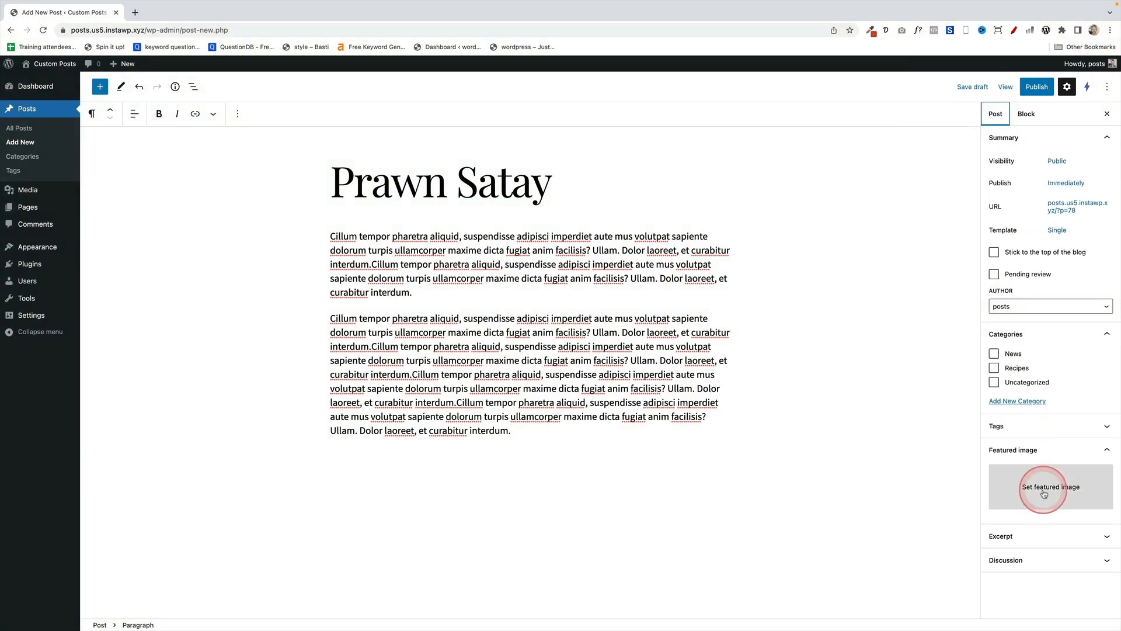
click(1044, 494)
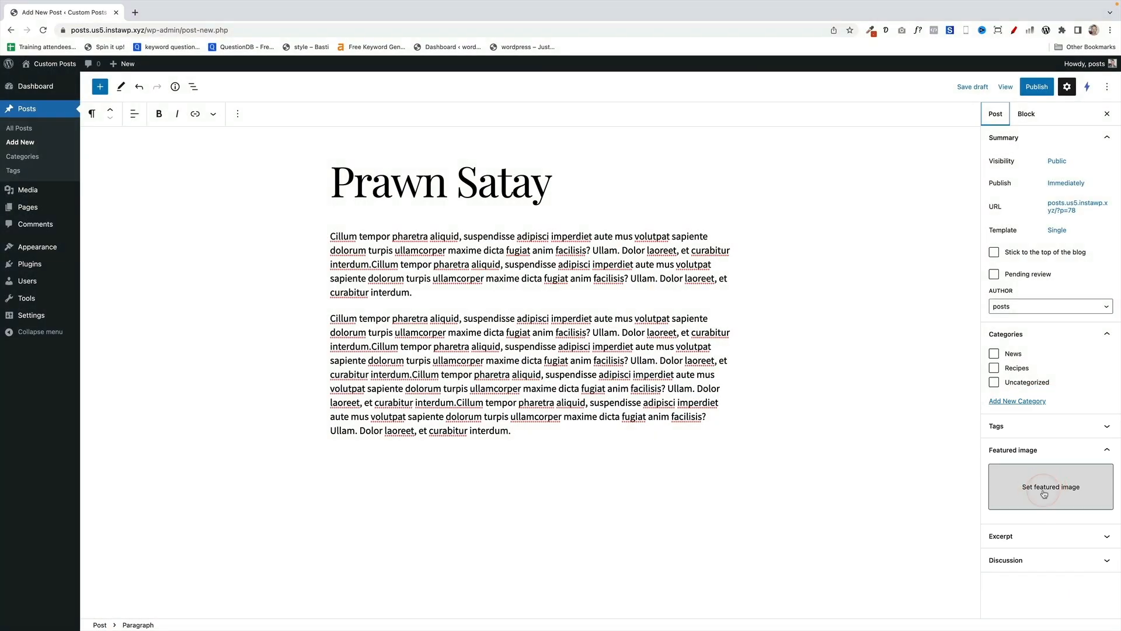
click(1050, 486)
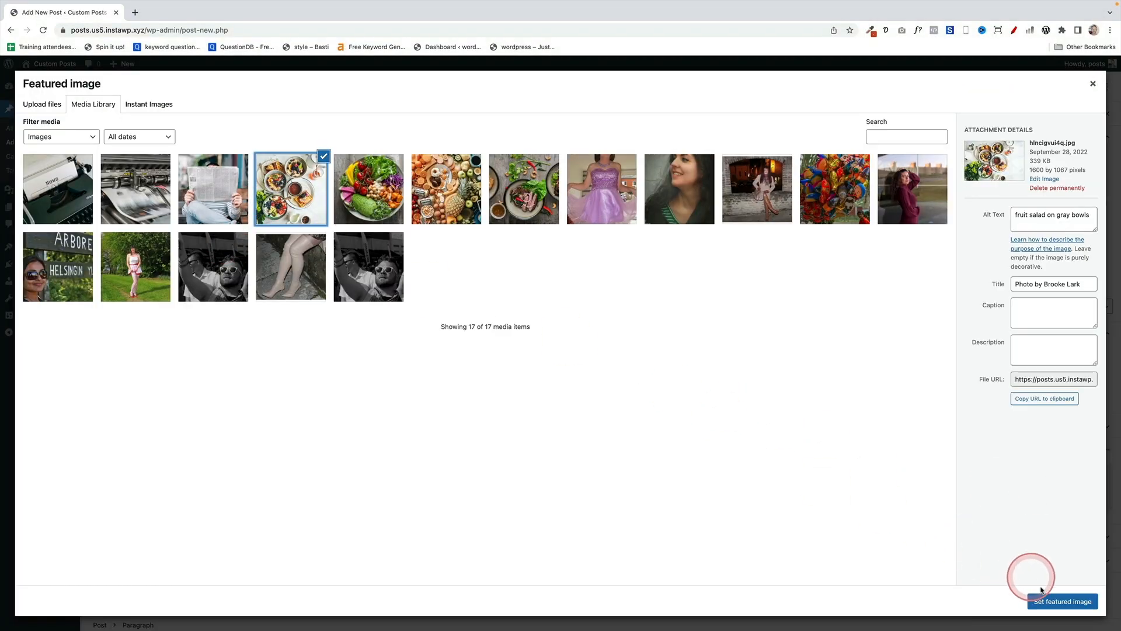
click(1061, 600)
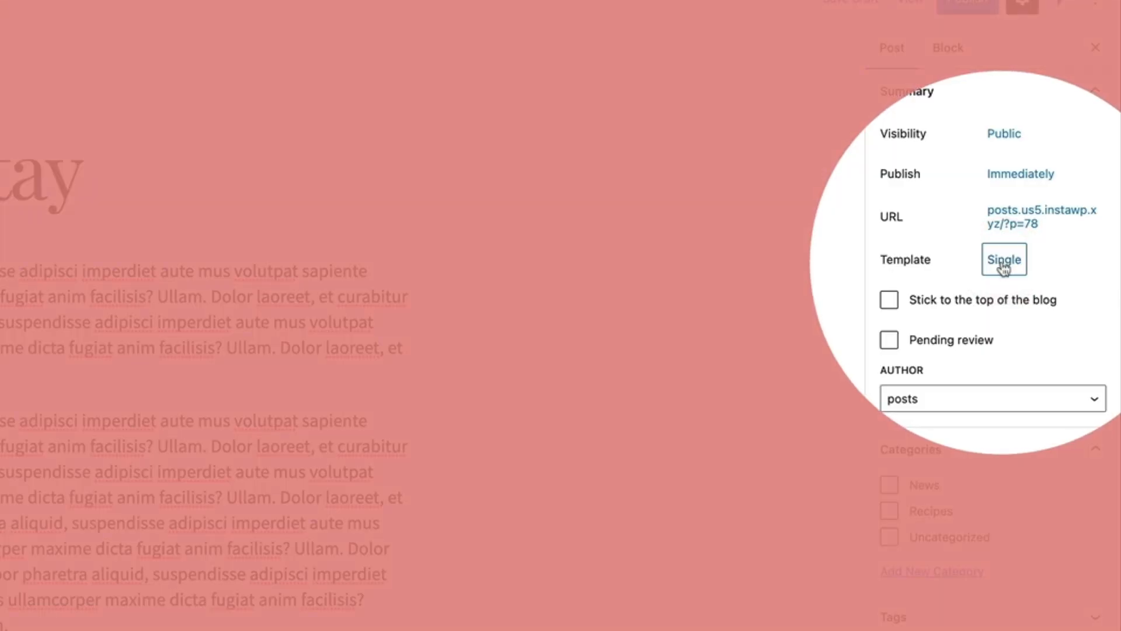
Assign the Recipes template to the post from its template options
click(1004, 259)
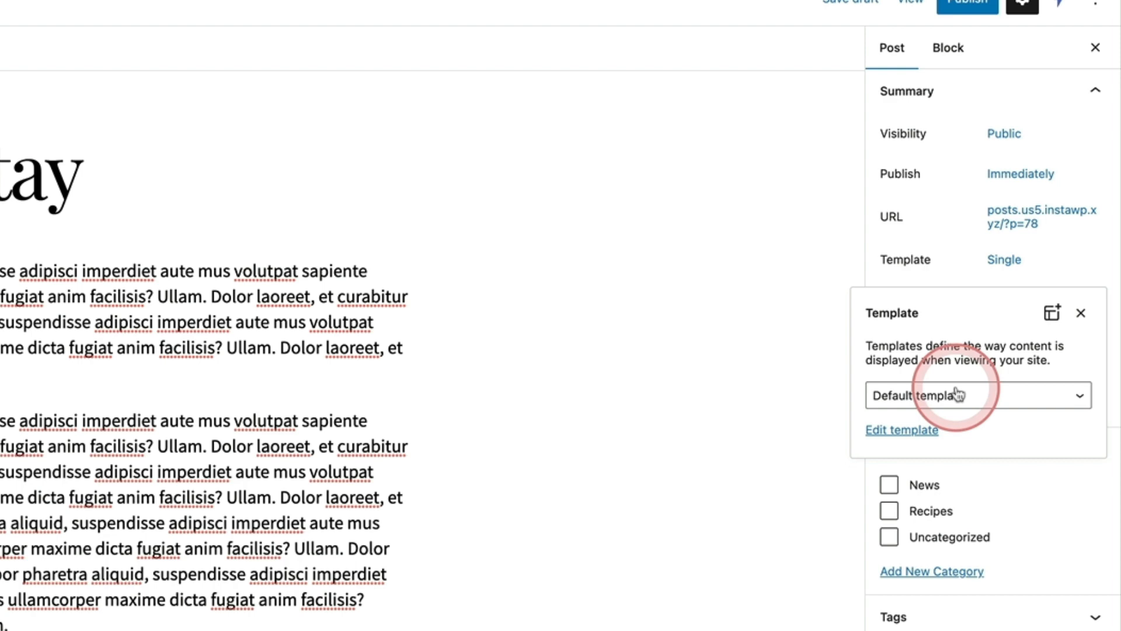
click(977, 396)
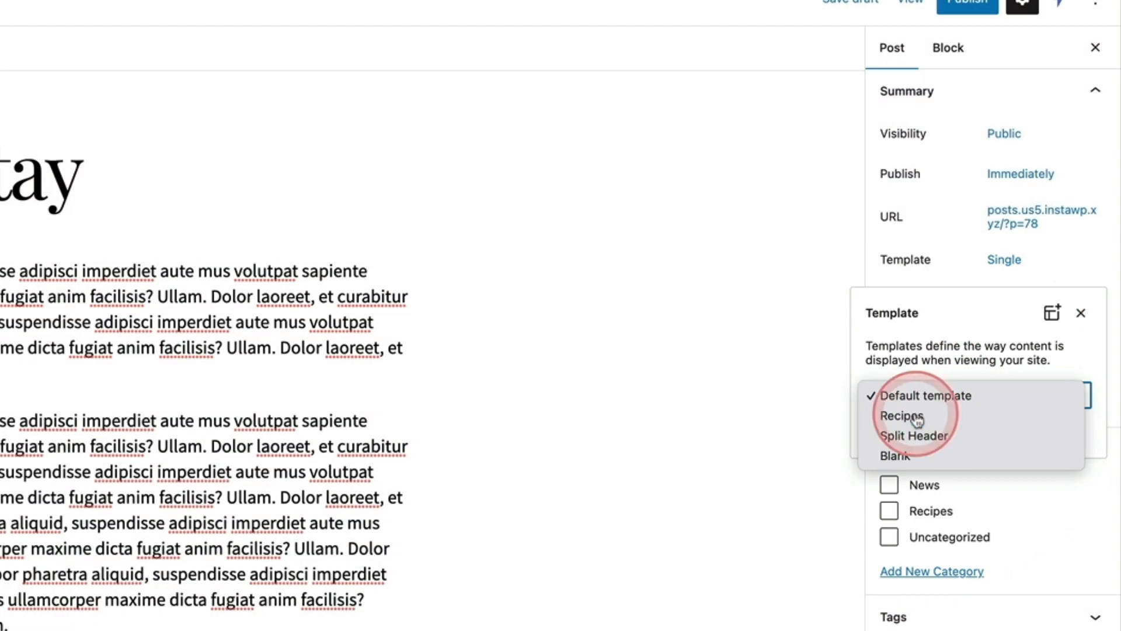
click(903, 416)
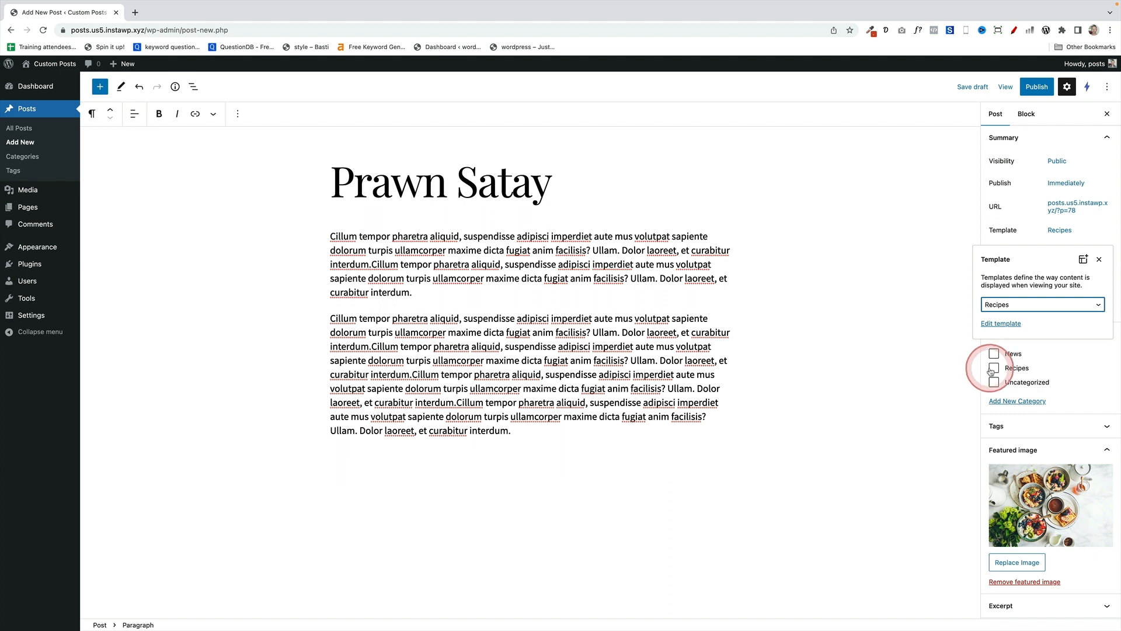
click(995, 368)
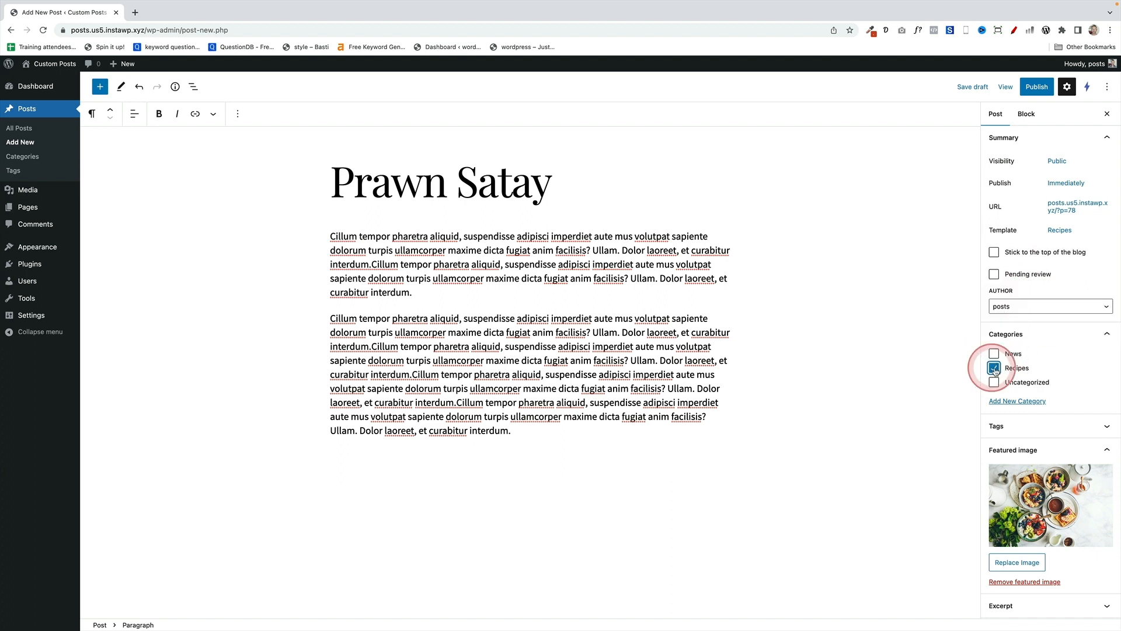
File the post under the Recipes category, publish it and view it live
click(1036, 87)
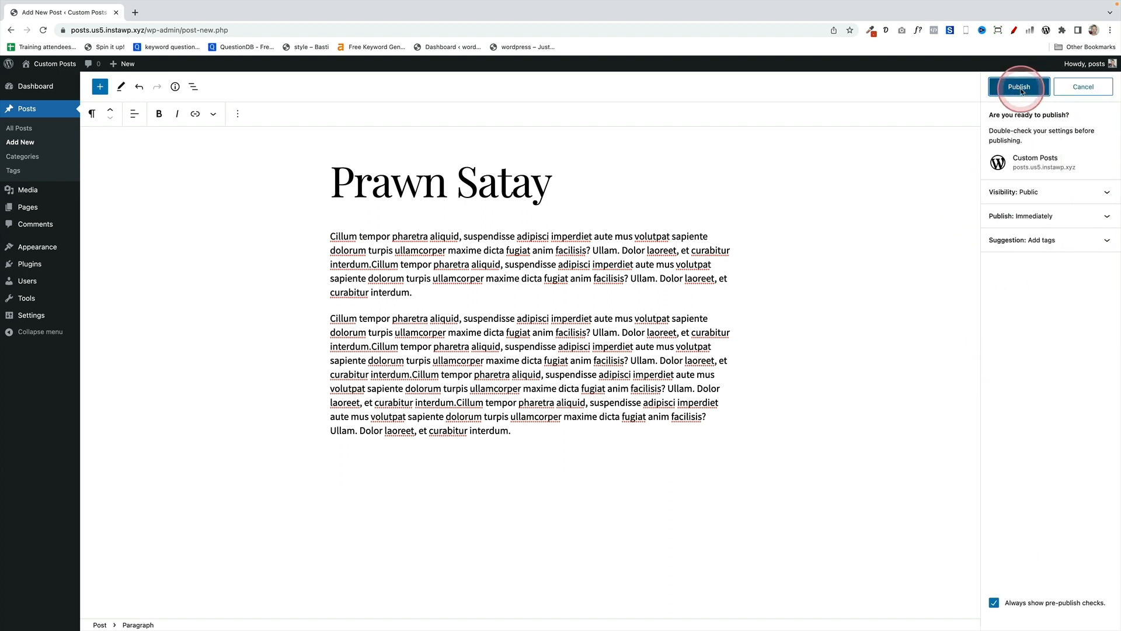
click(1019, 87)
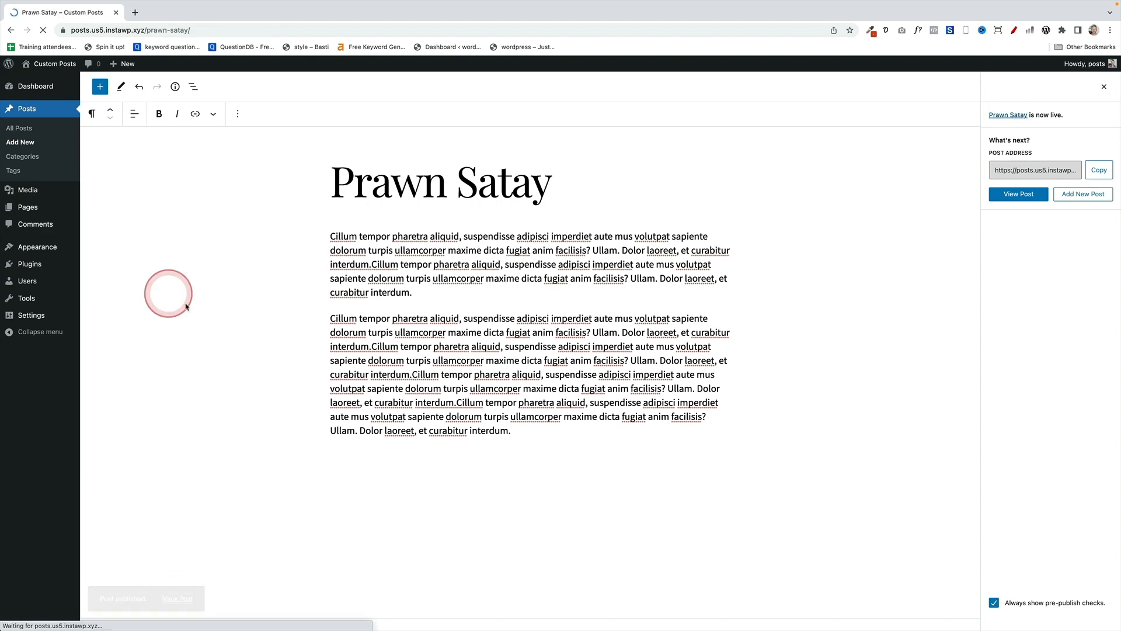
click(1018, 194)
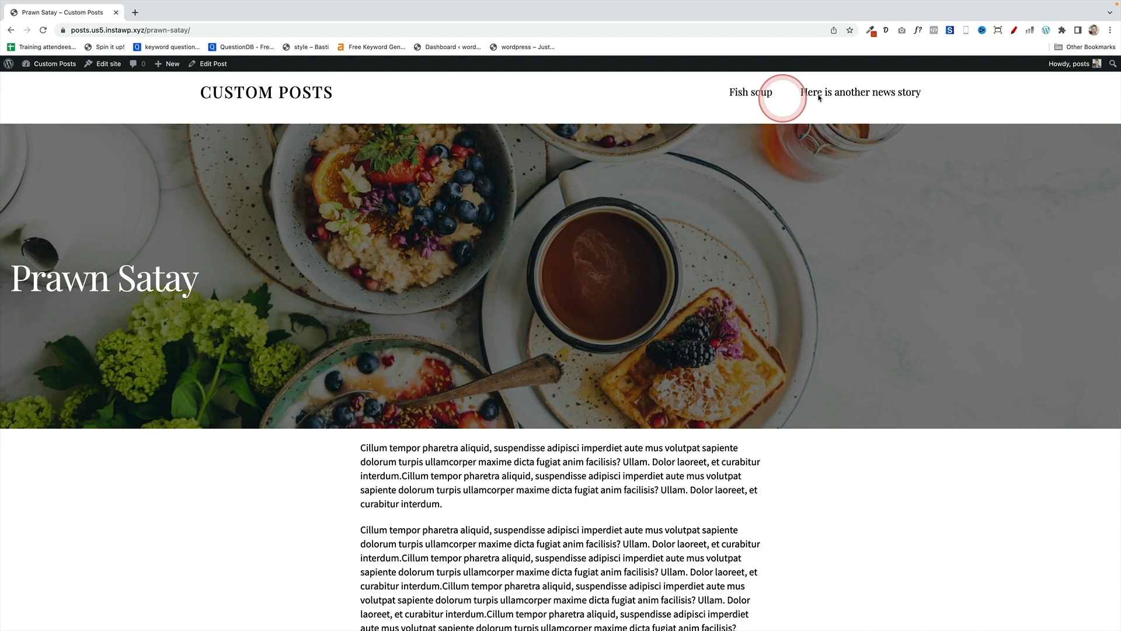
click(861, 92)
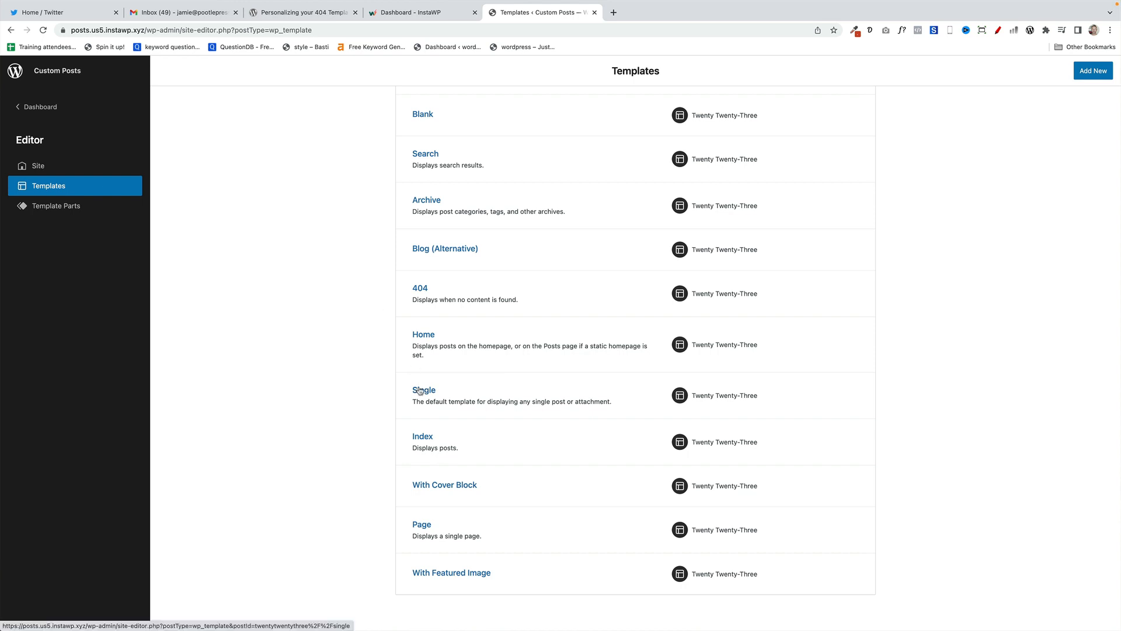
Go to the site editor's Templates list, which now includes Recipes
click(423, 390)
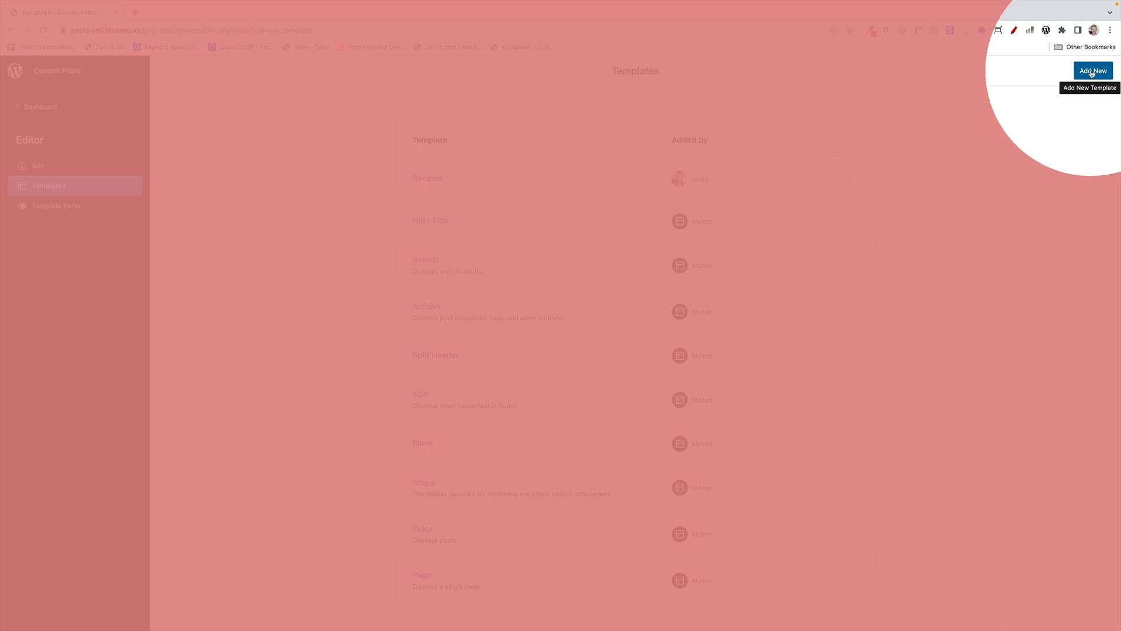
Add a Category template for the specific Recipes category and open it
click(1093, 70)
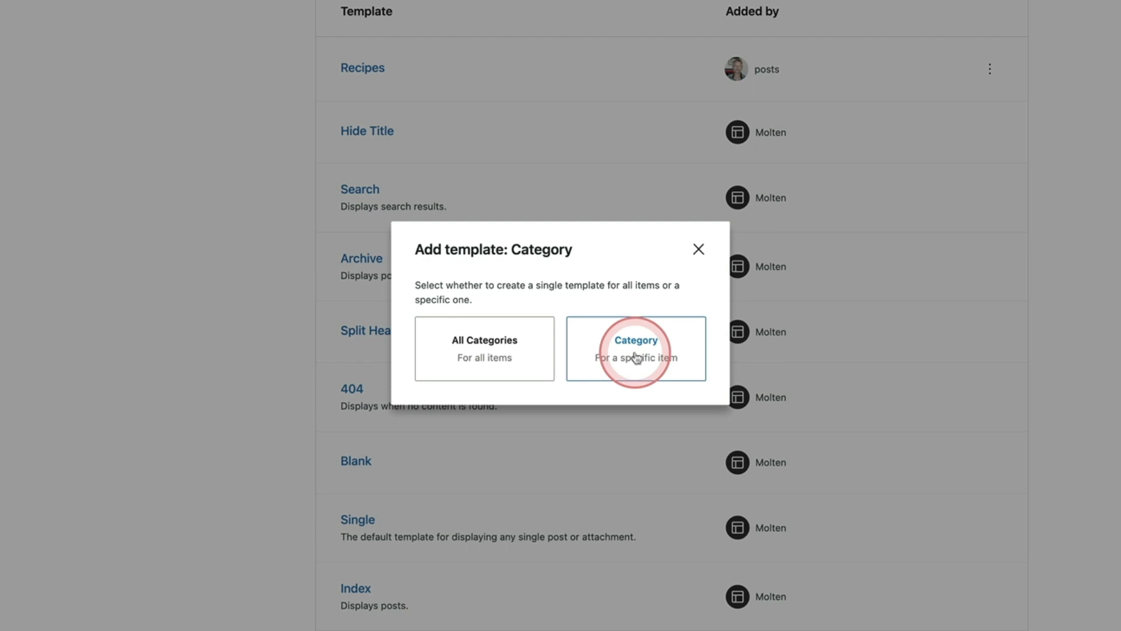
click(636, 348)
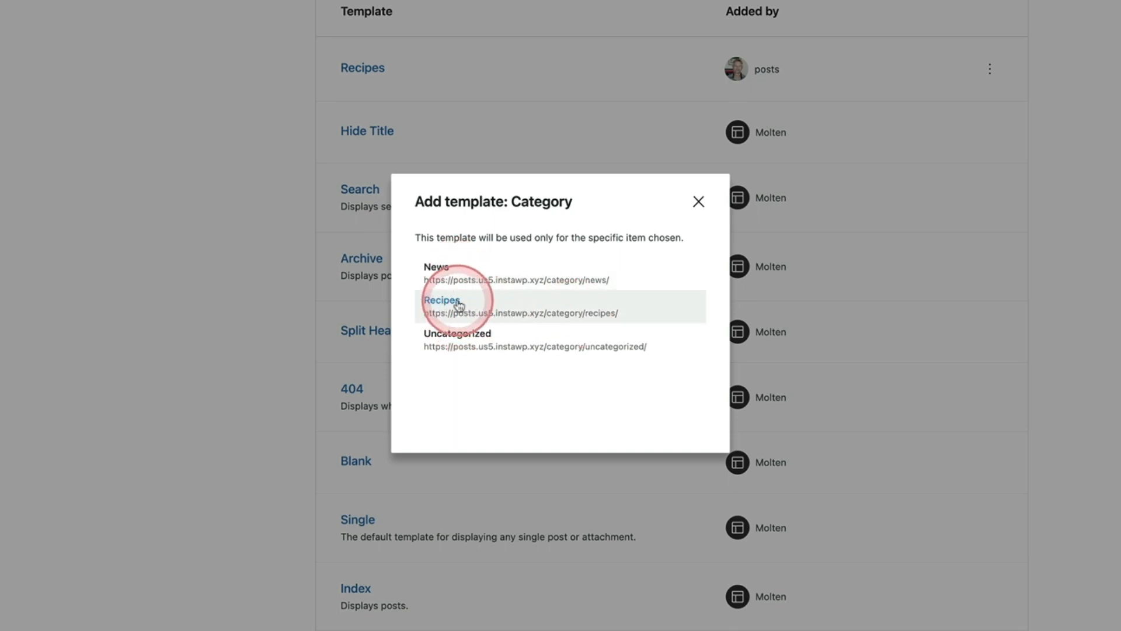
click(442, 301)
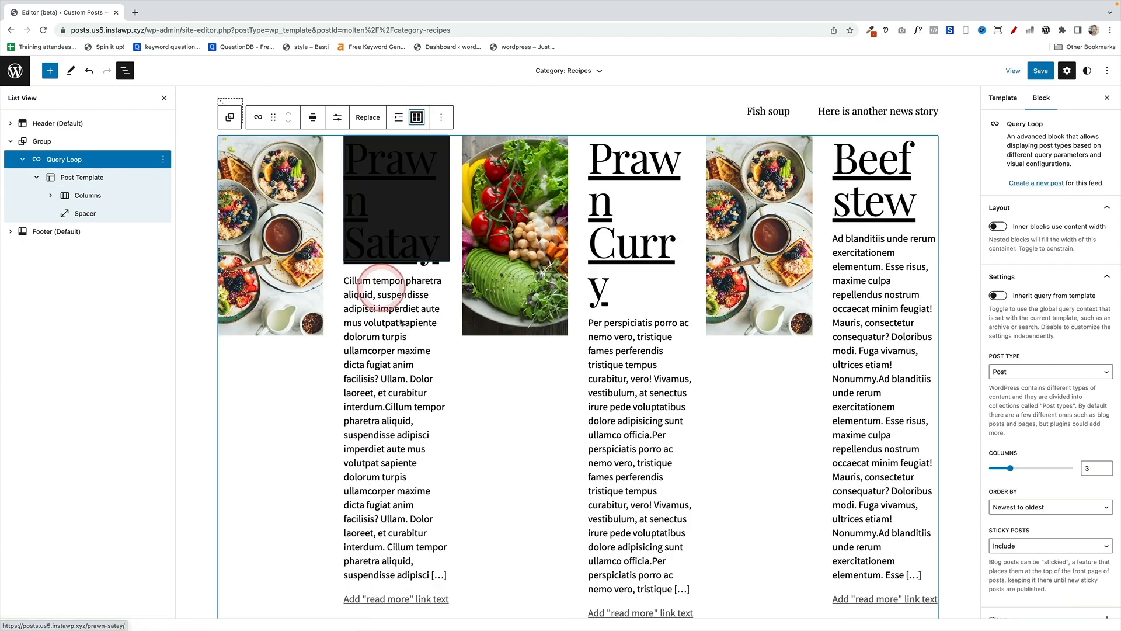
Switch the recipe Query Loop to a stacked list layout and save the category template
click(398, 117)
text(Yummy Food stuff)
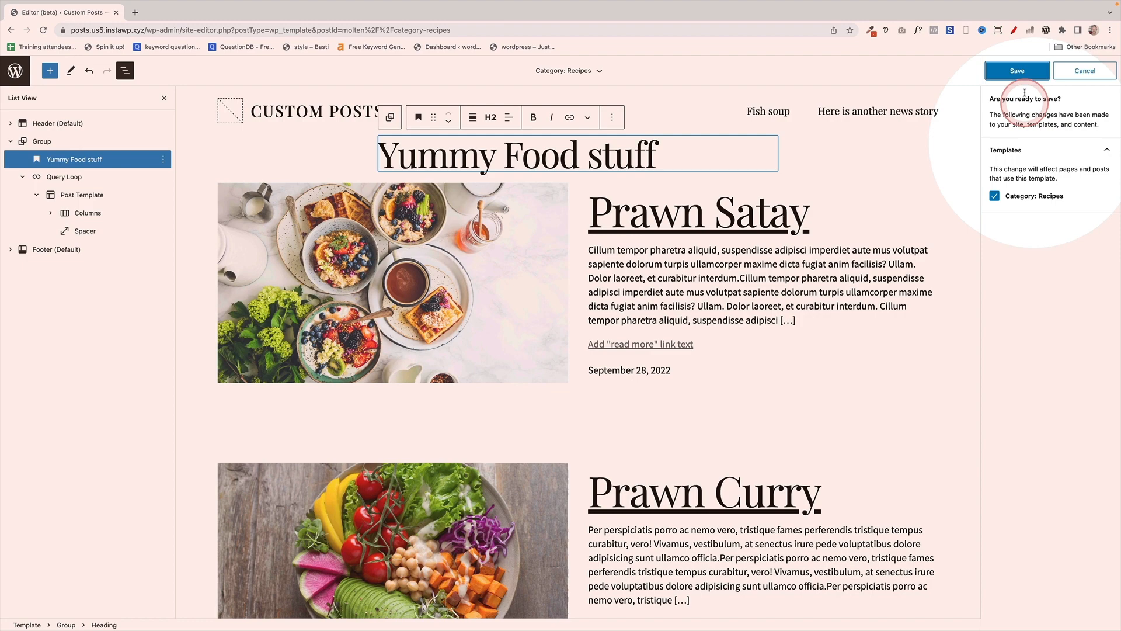
click(1016, 71)
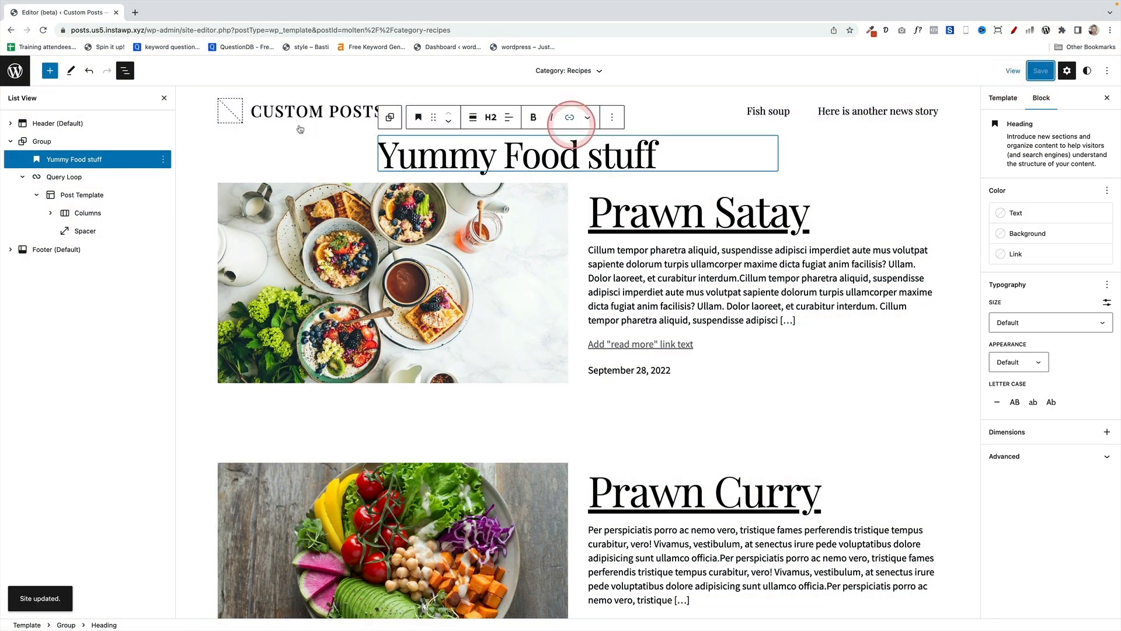
click(1013, 70)
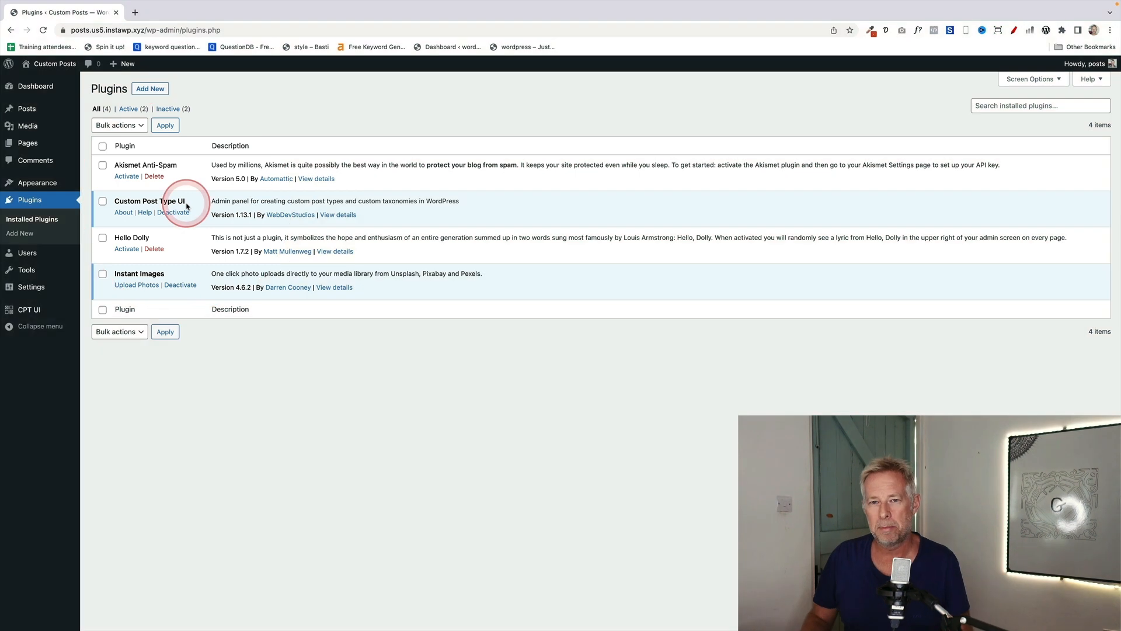
Publish the '3 steps' page listing custom post type, custom template and content
click(26, 107)
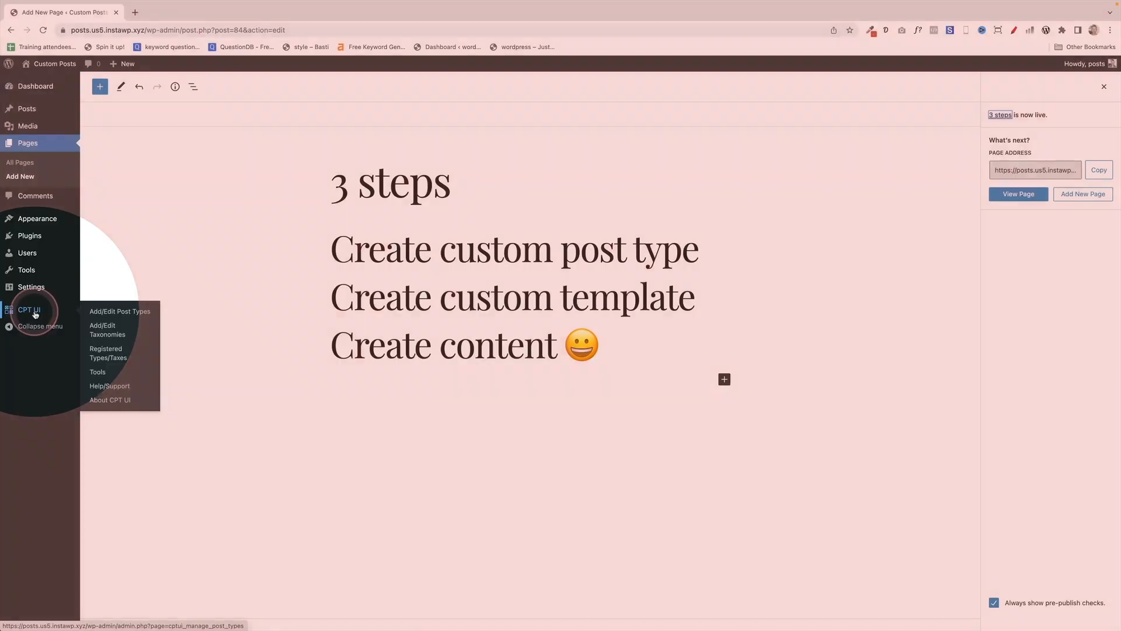
In CPT UI, register a 'recipes' post type with slug and labels recipes
click(119, 311)
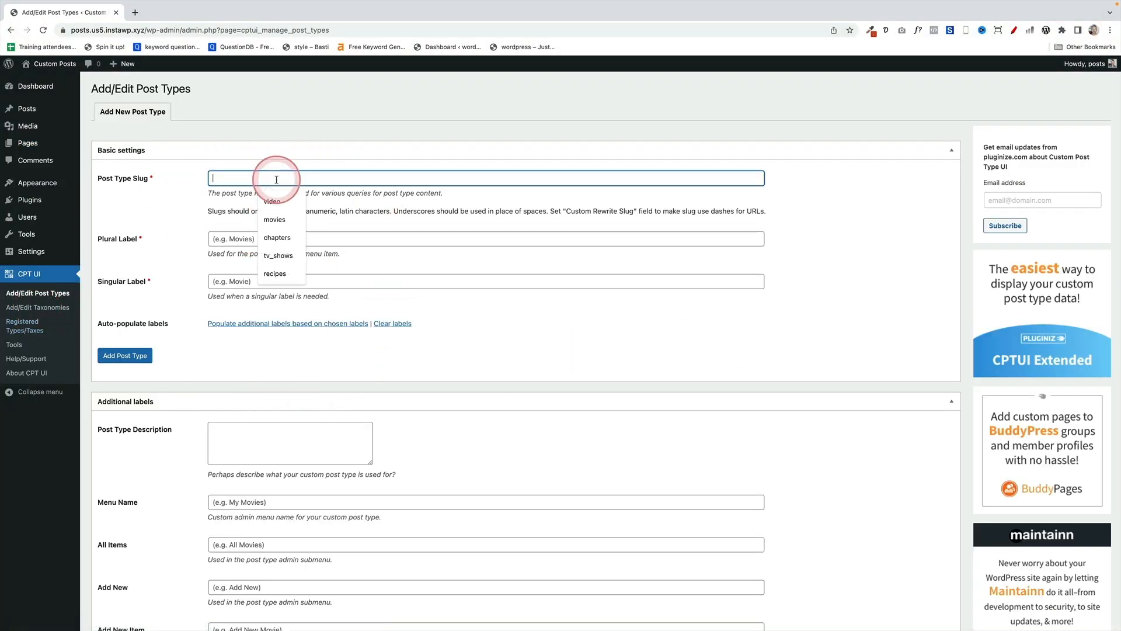
text(r)
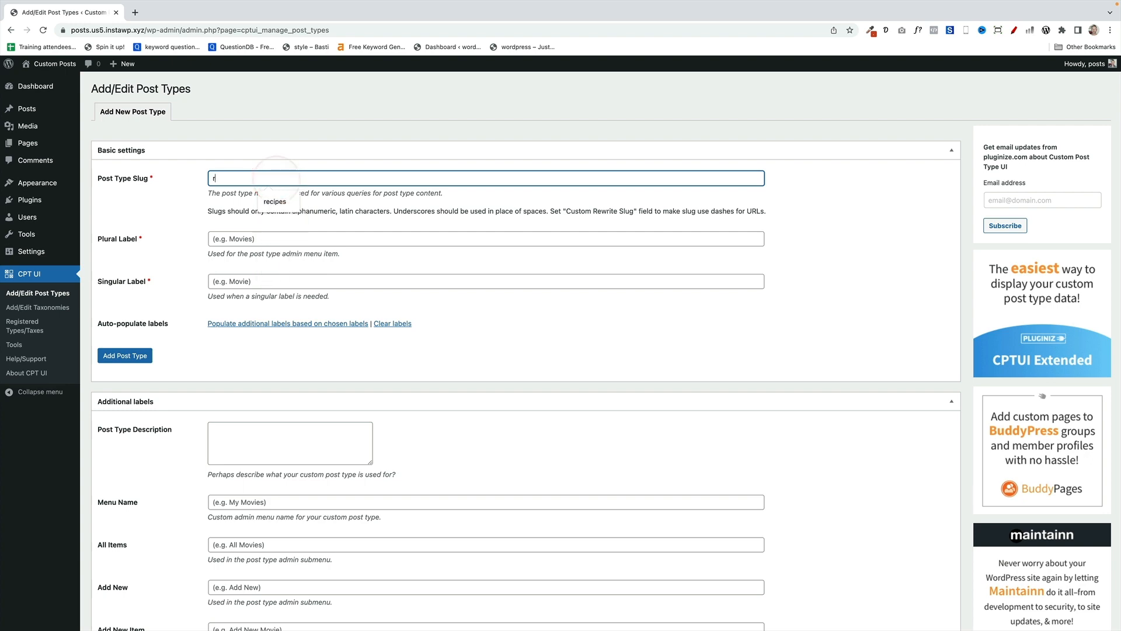
text(recipes)
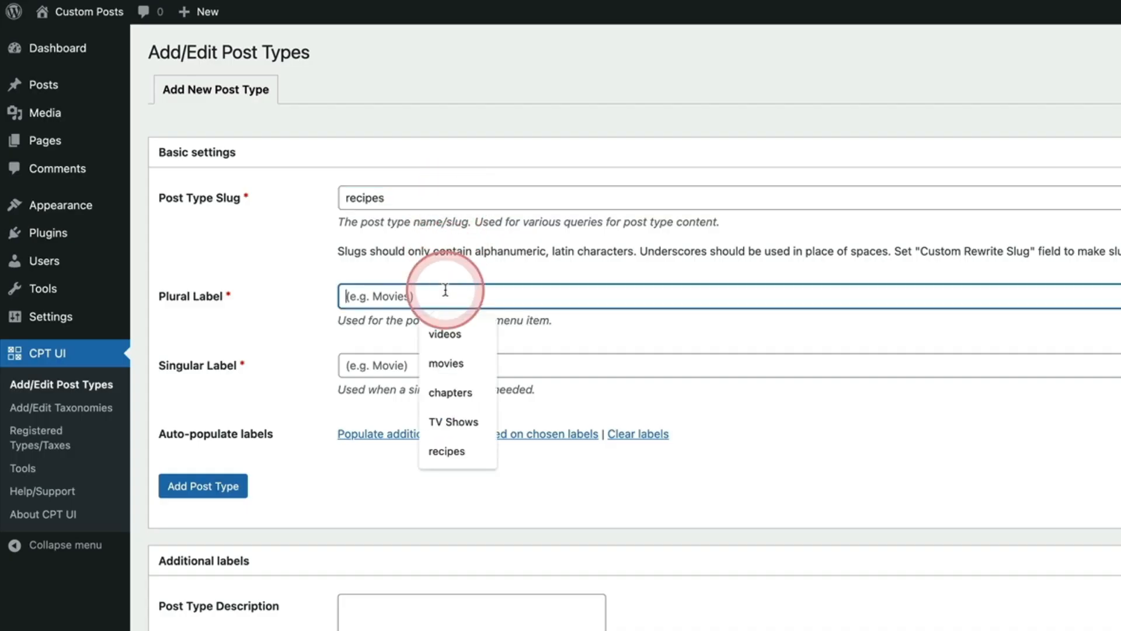
text(receipes)
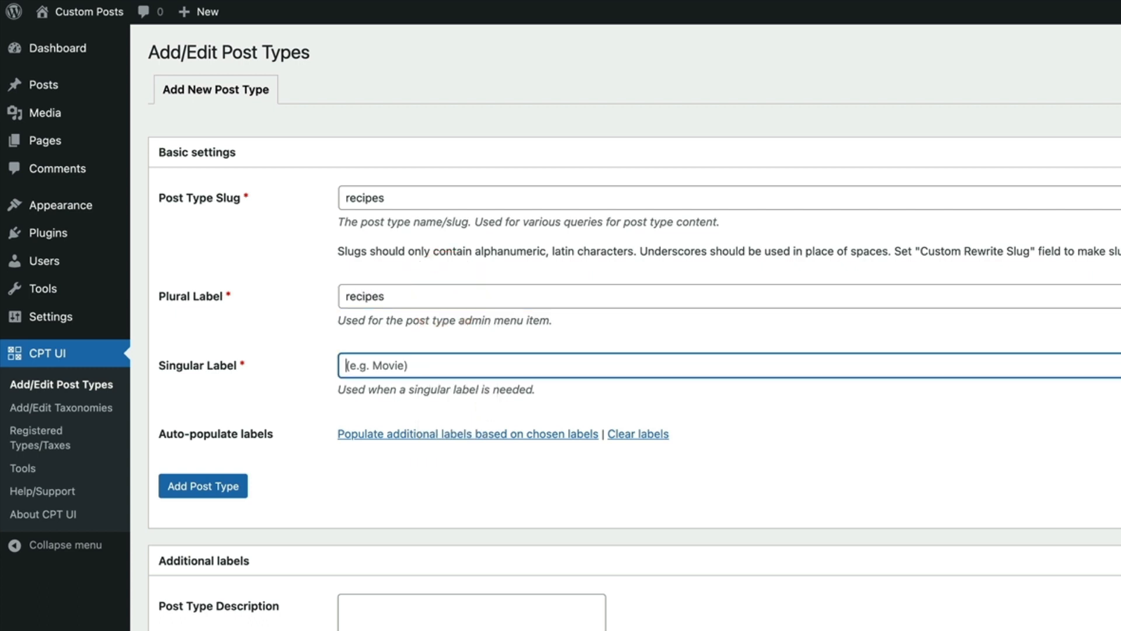
click(202, 486)
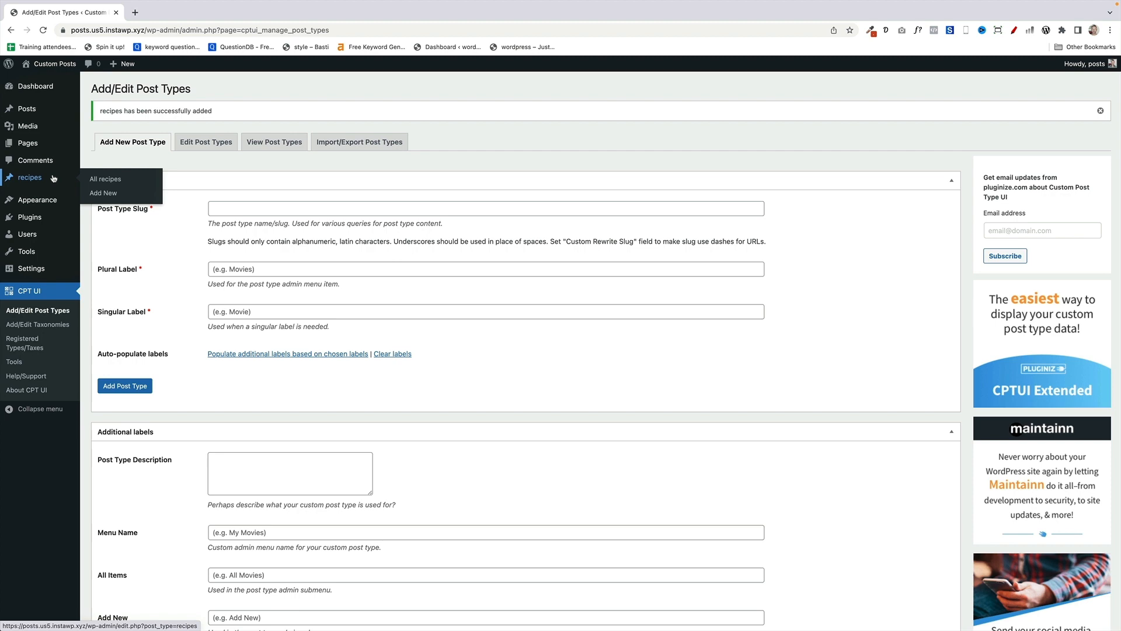
mouse_move(38, 200)
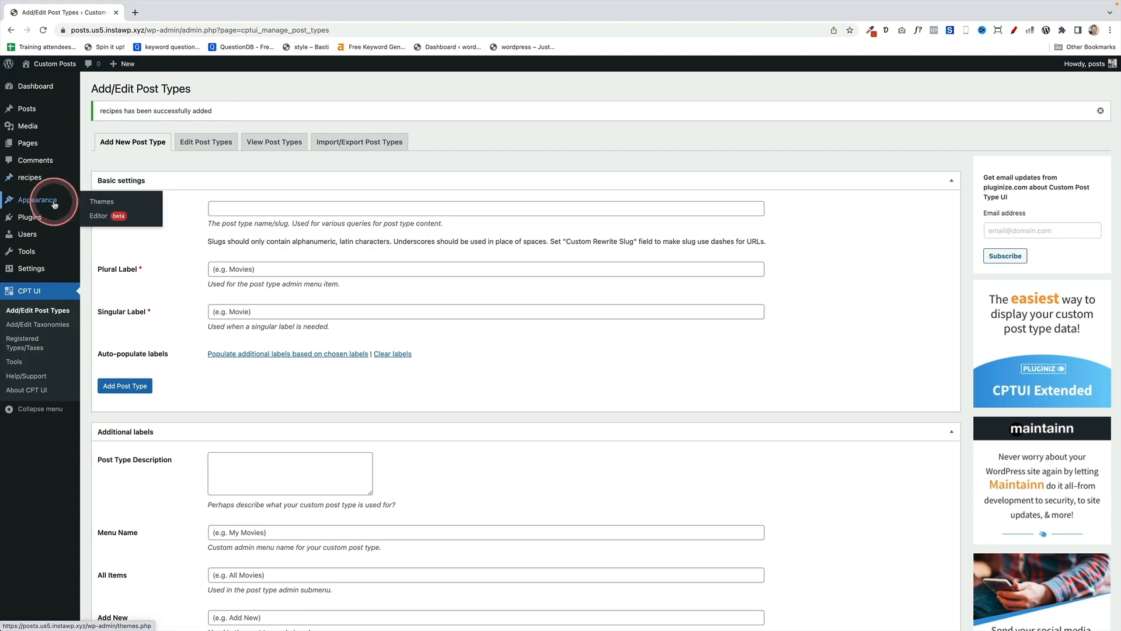
mouse_move(99, 216)
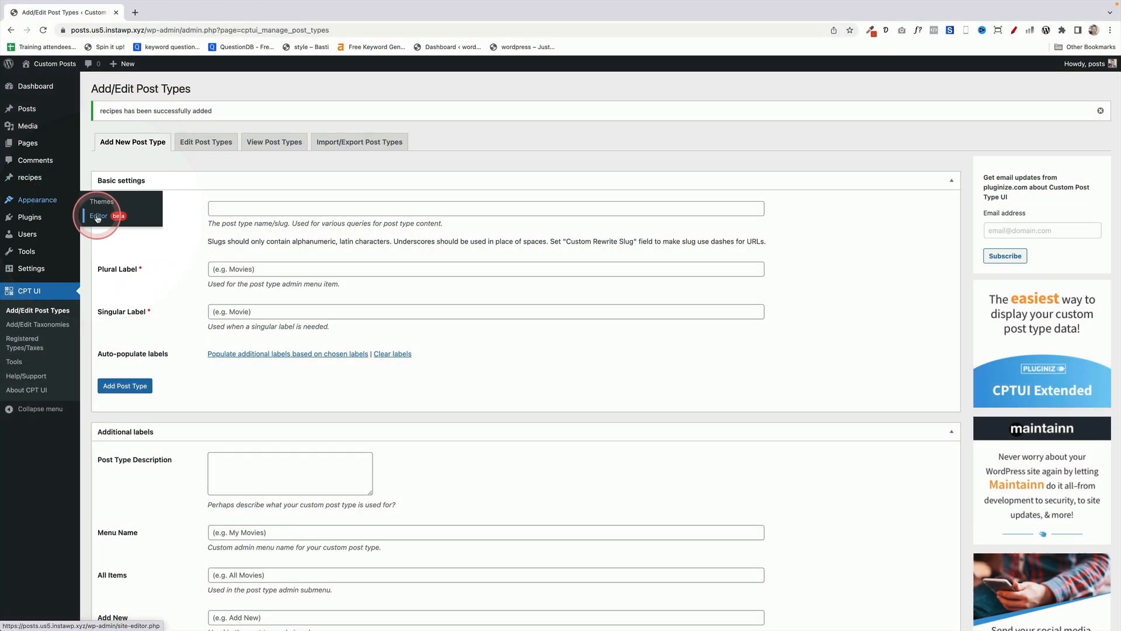
Reach the Templates list in the site editor and start Add New to see Single item: recipe
click(98, 216)
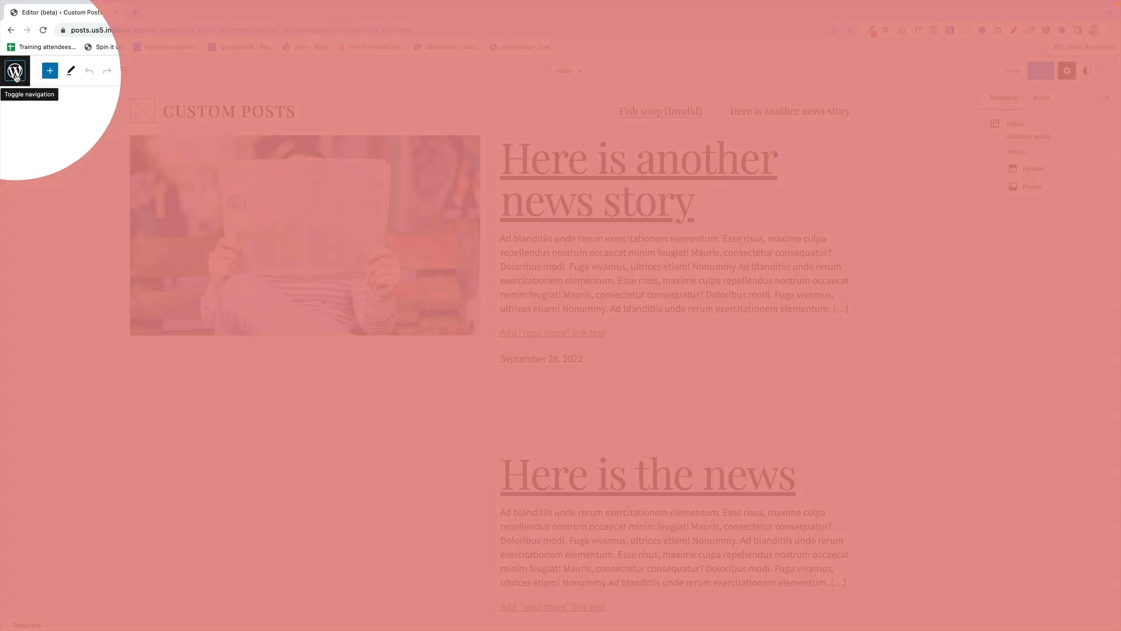
click(15, 70)
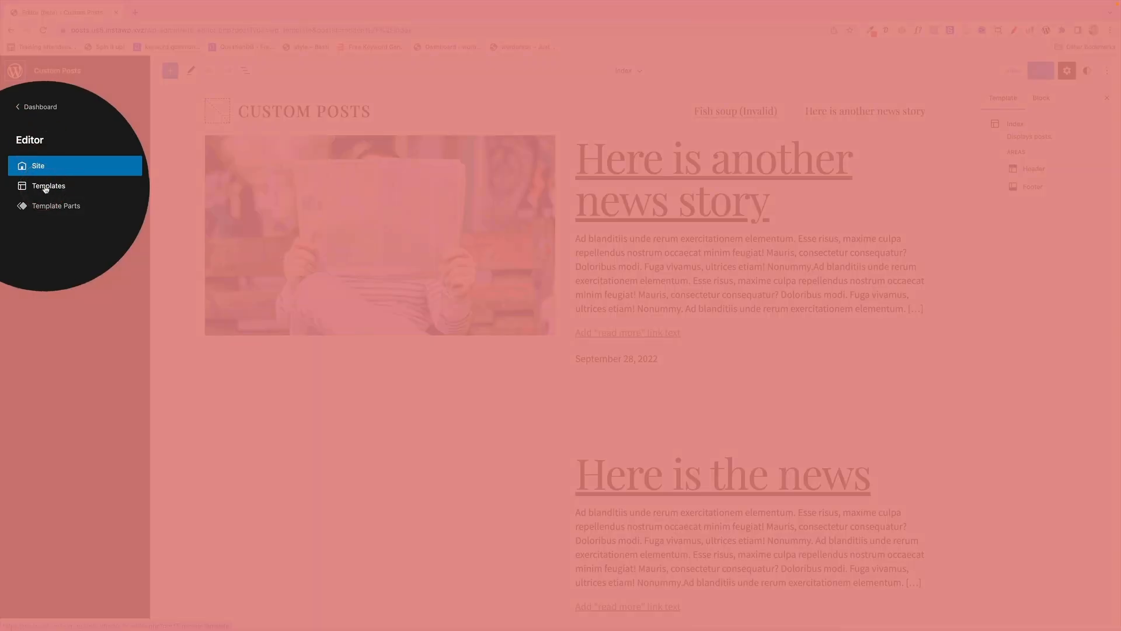
click(49, 186)
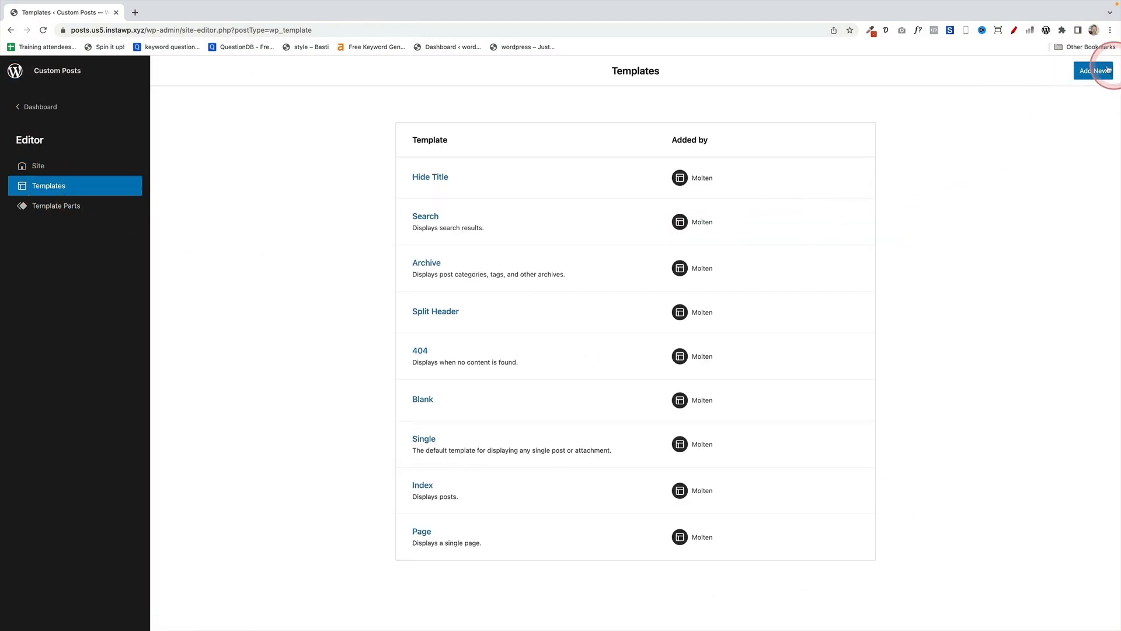
mouse_move(1093, 71)
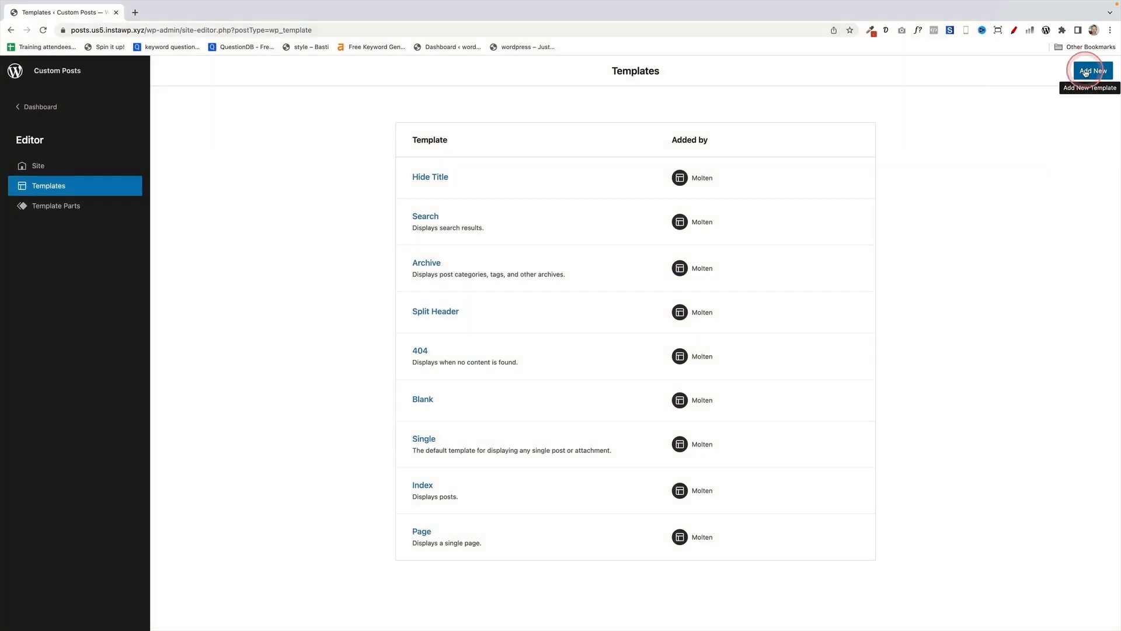
click(1092, 71)
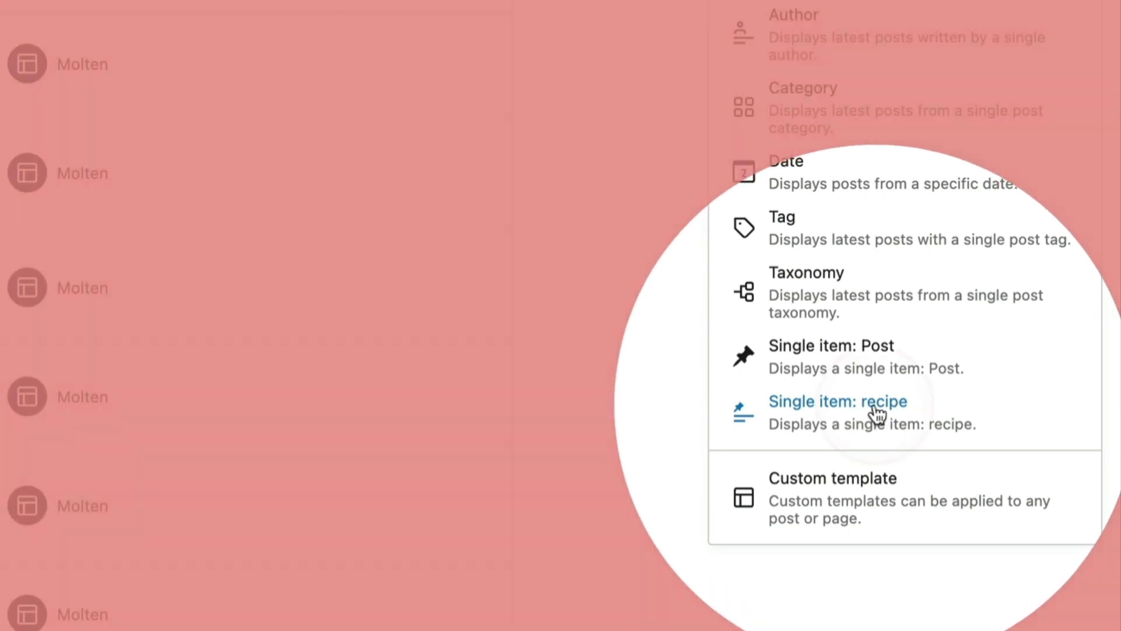
Create the Single item: recipe template and restyle its Post Title to 200px on a green background
click(838, 401)
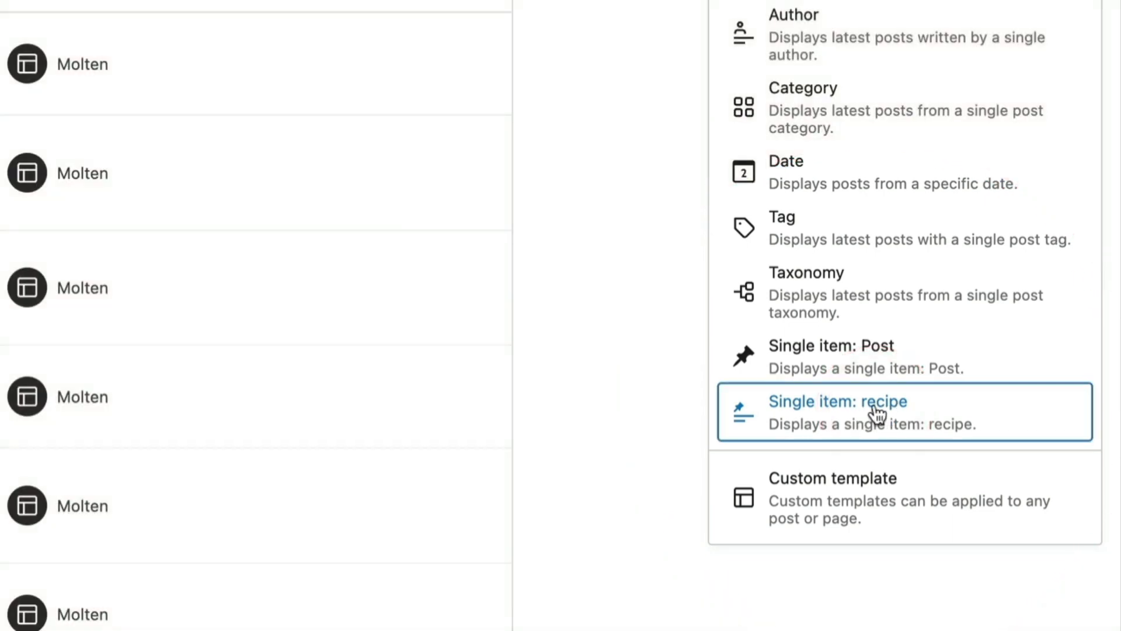
click(836, 400)
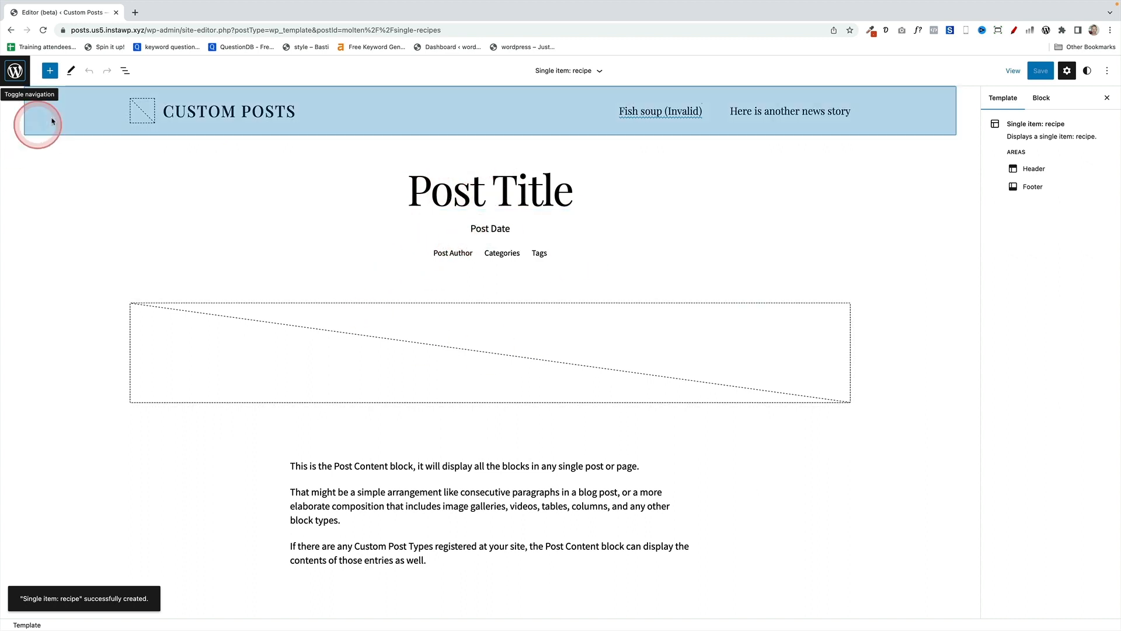
click(125, 70)
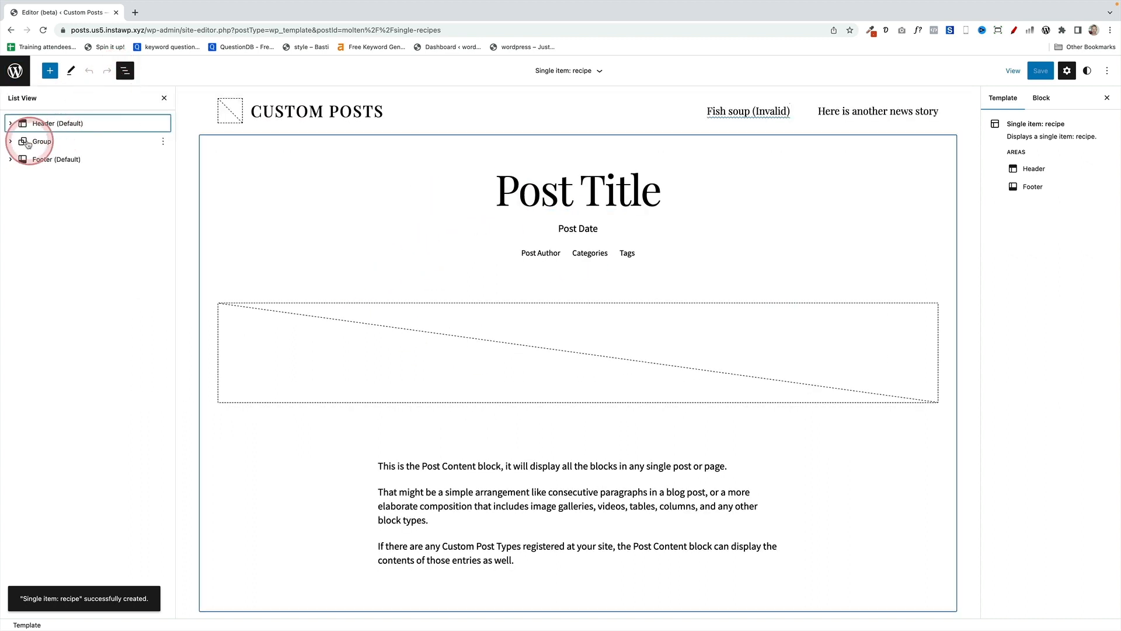
click(40, 141)
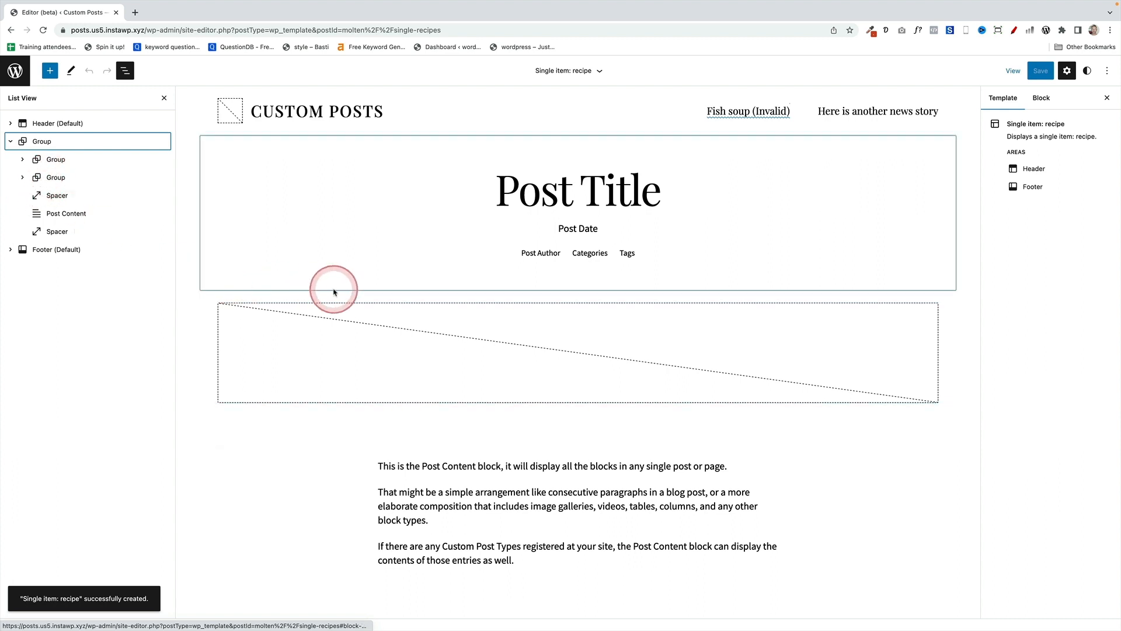
click(577, 227)
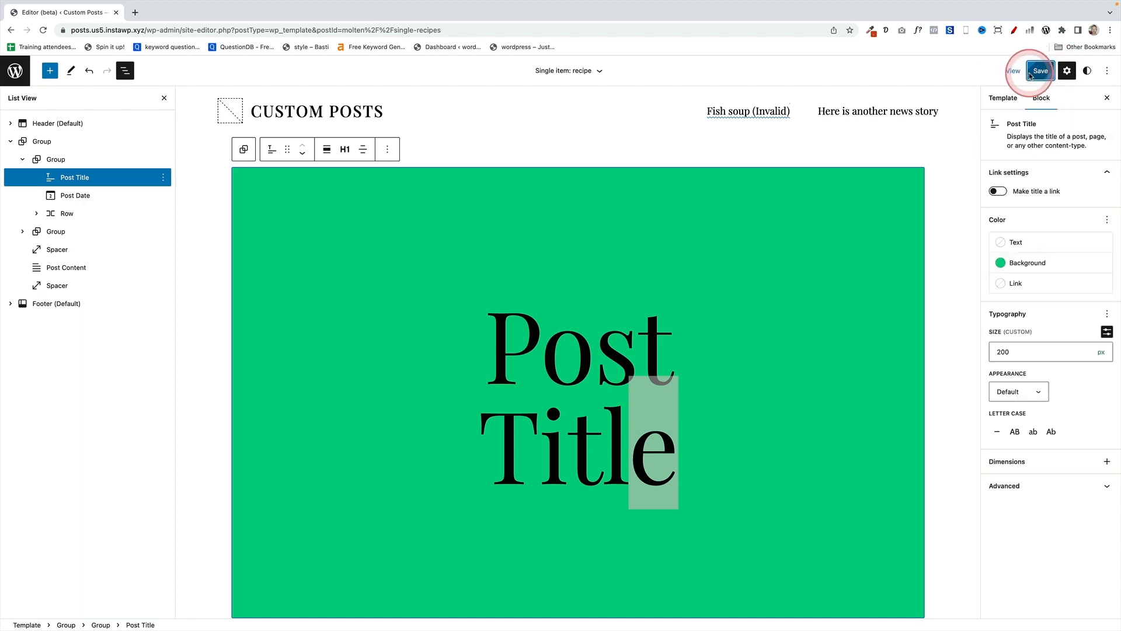
Save the recipe template and bring up the site editor navigation
click(1040, 70)
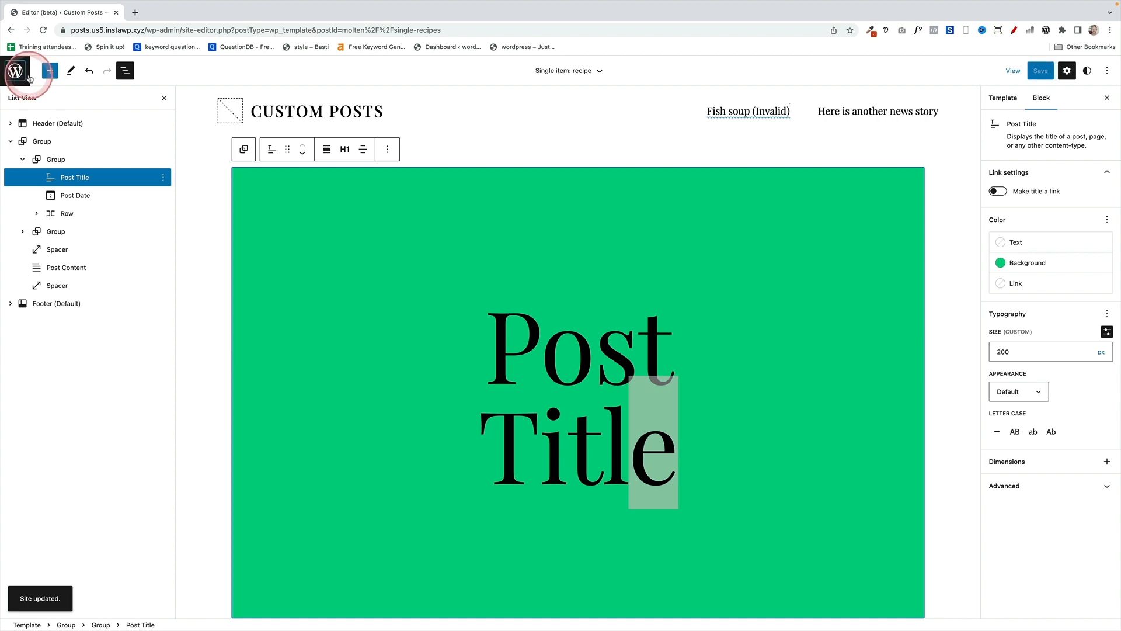
click(15, 70)
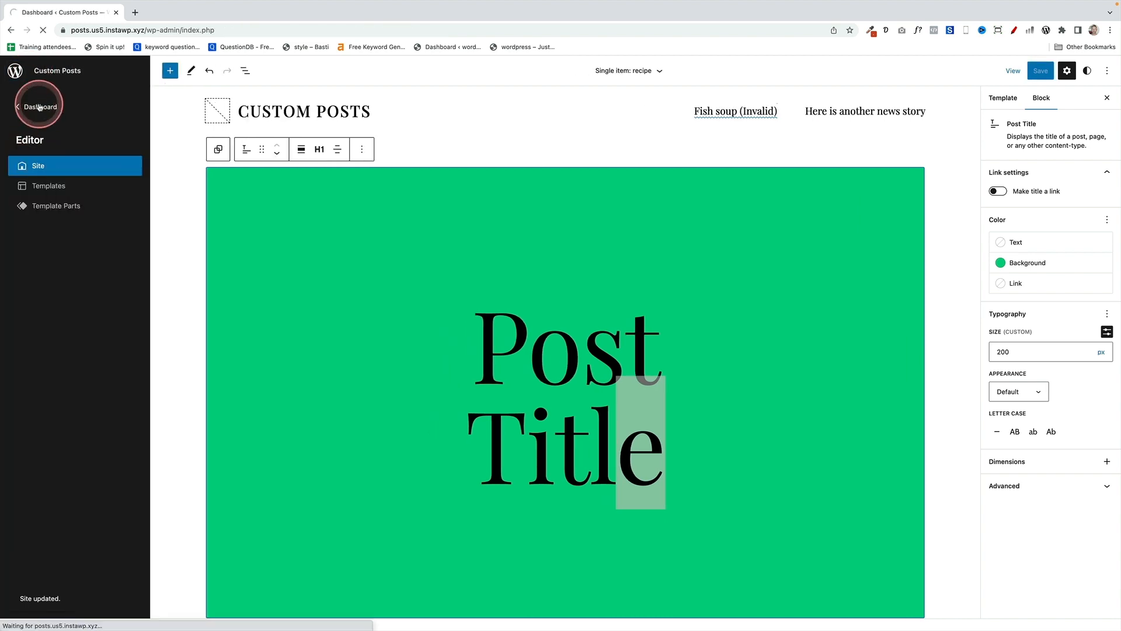
Return to the dashboard, view All recipes, then reopen the Templates list showing Single item: recipe
click(39, 107)
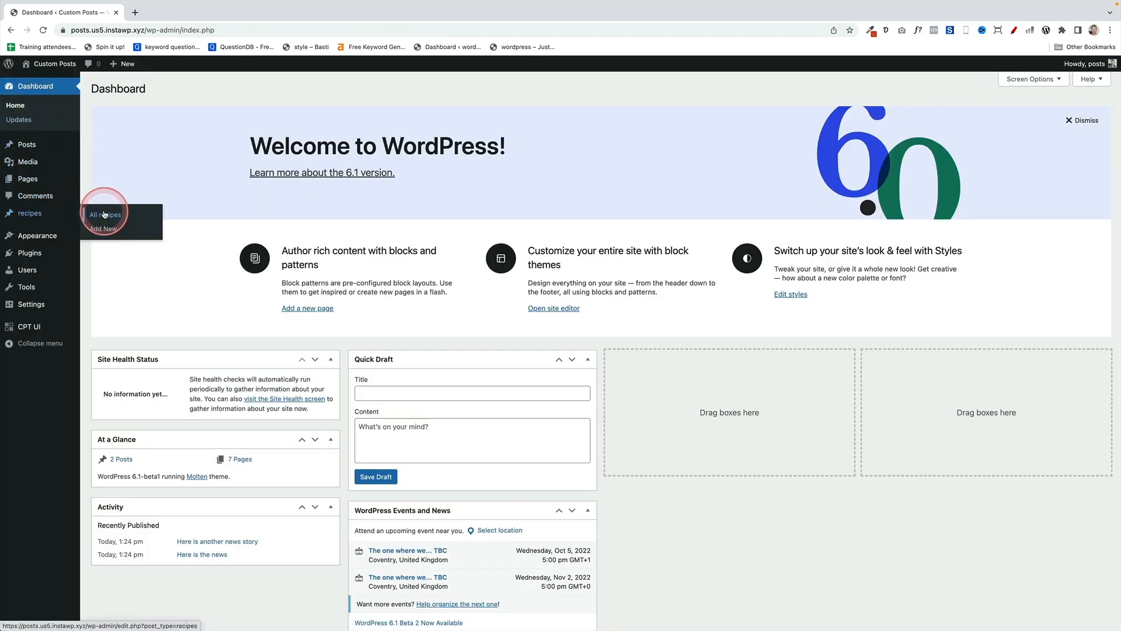
click(104, 229)
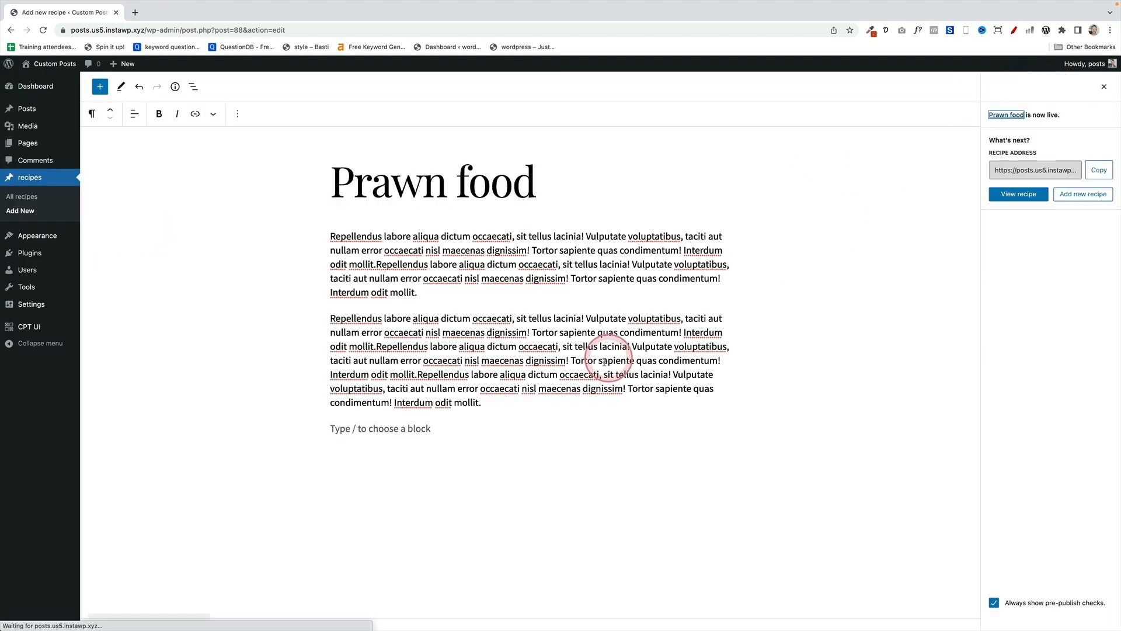
click(1017, 194)
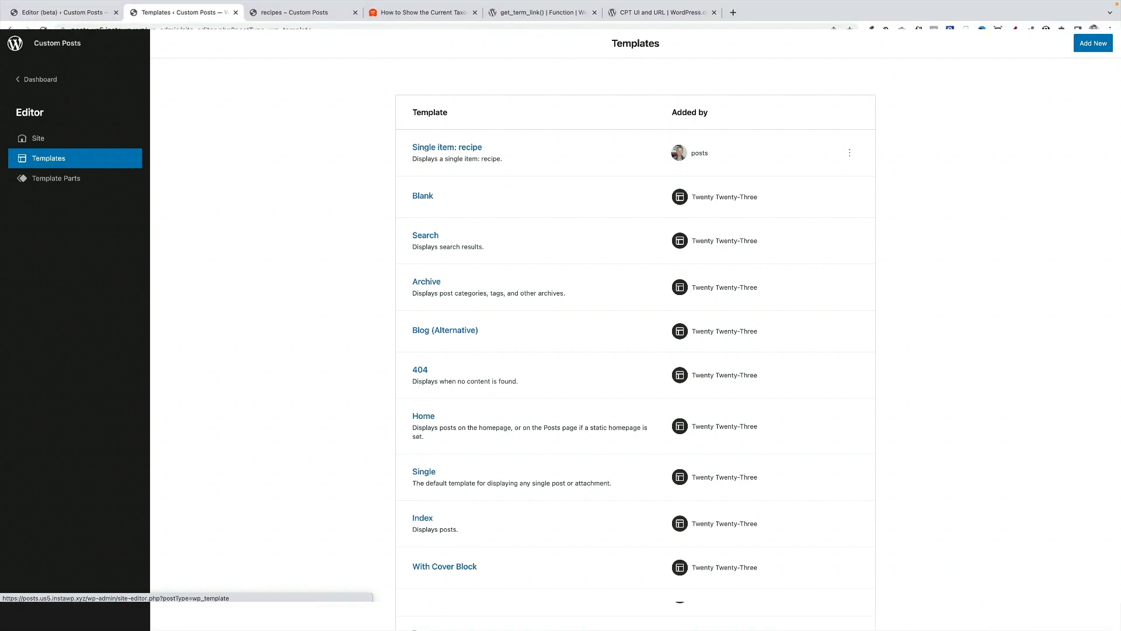
Return from the site editor to the admin dashboard
click(1092, 44)
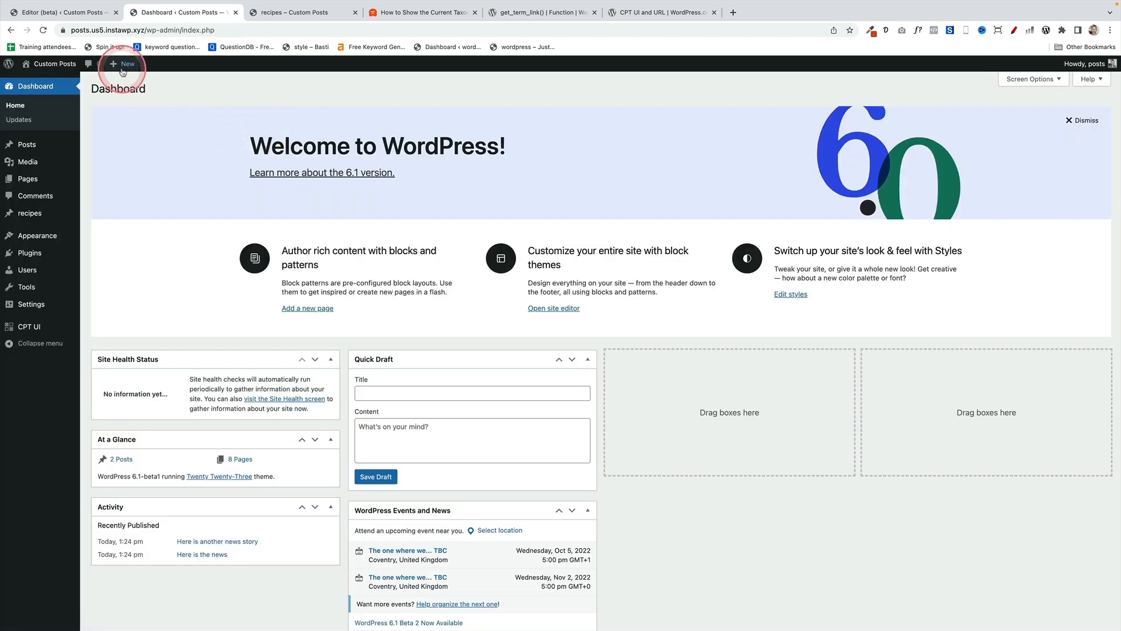
Start a new page titled Recipes and insert a Query Loop block
click(123, 63)
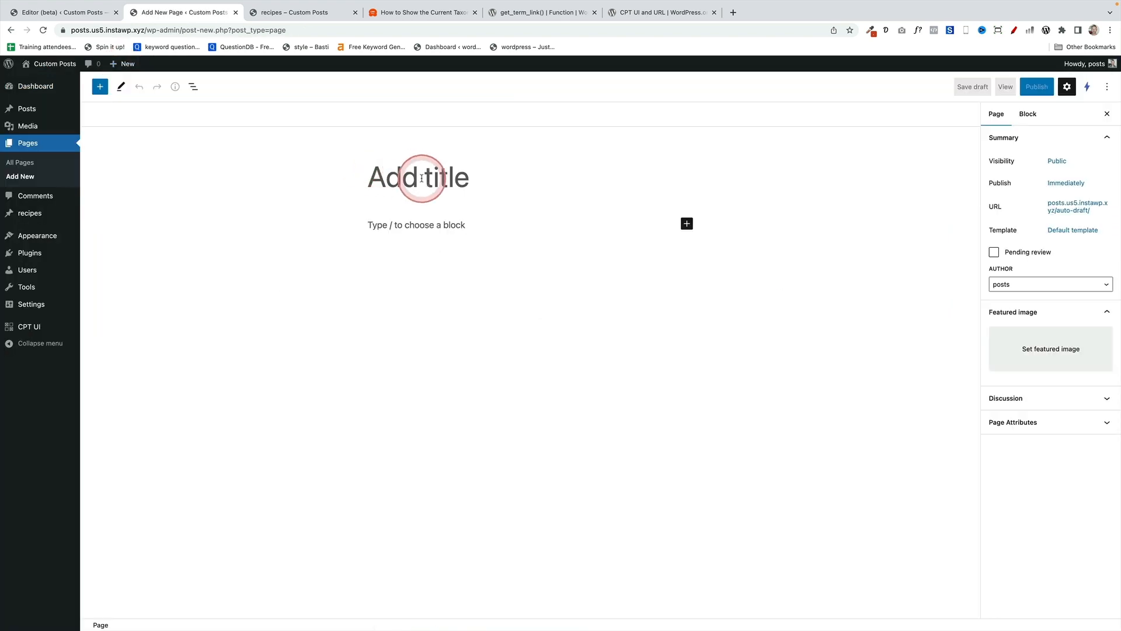
text(Recip)
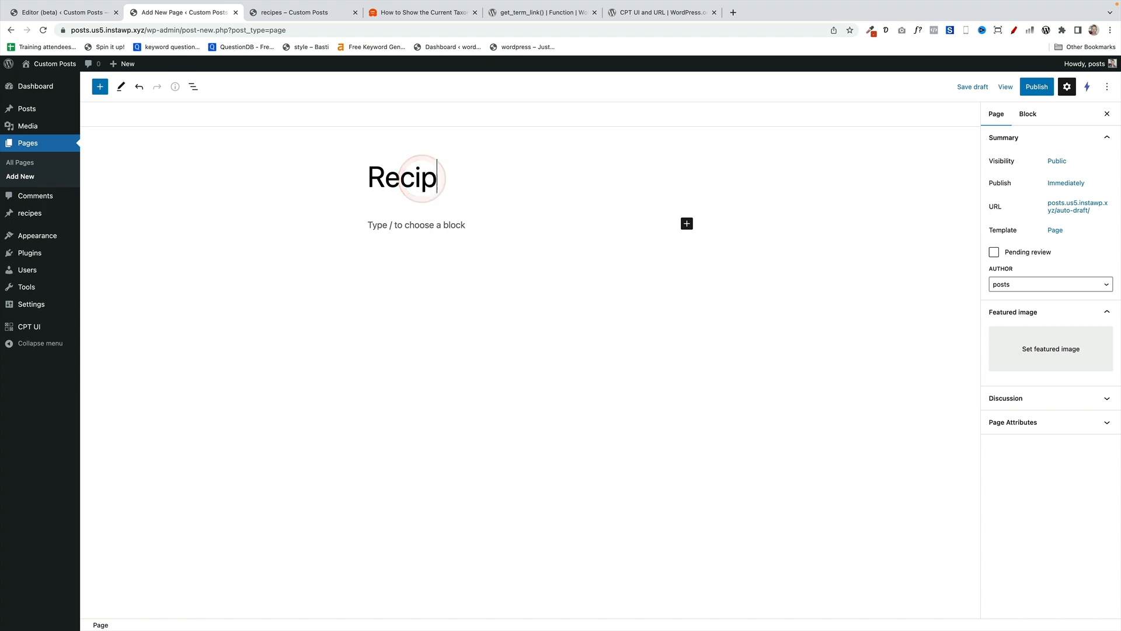
click(100, 87)
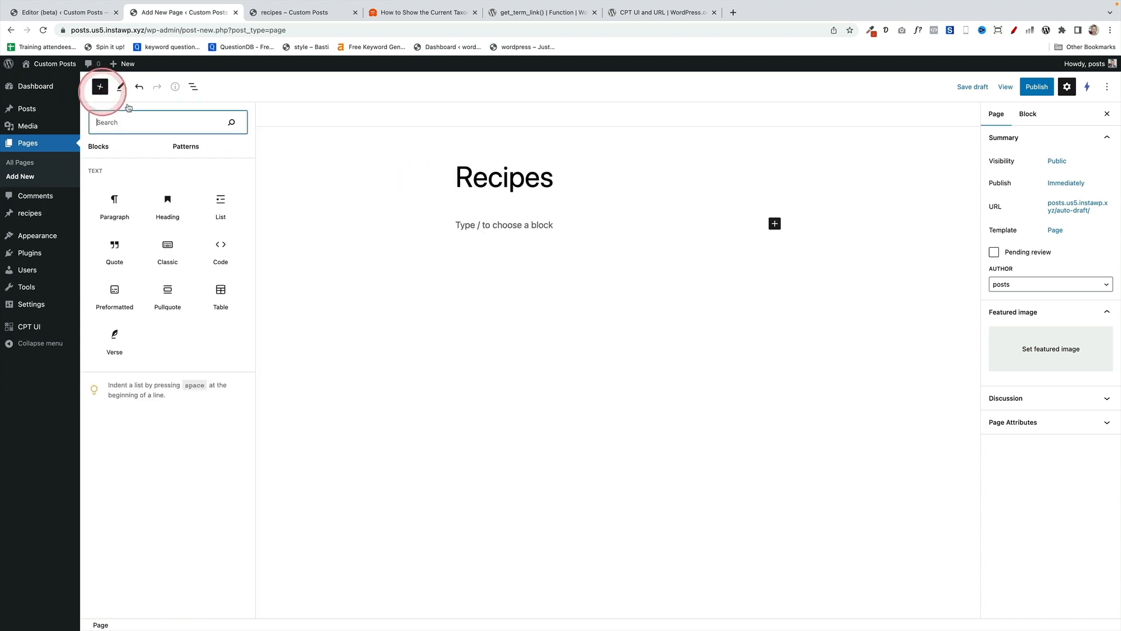
text(query)
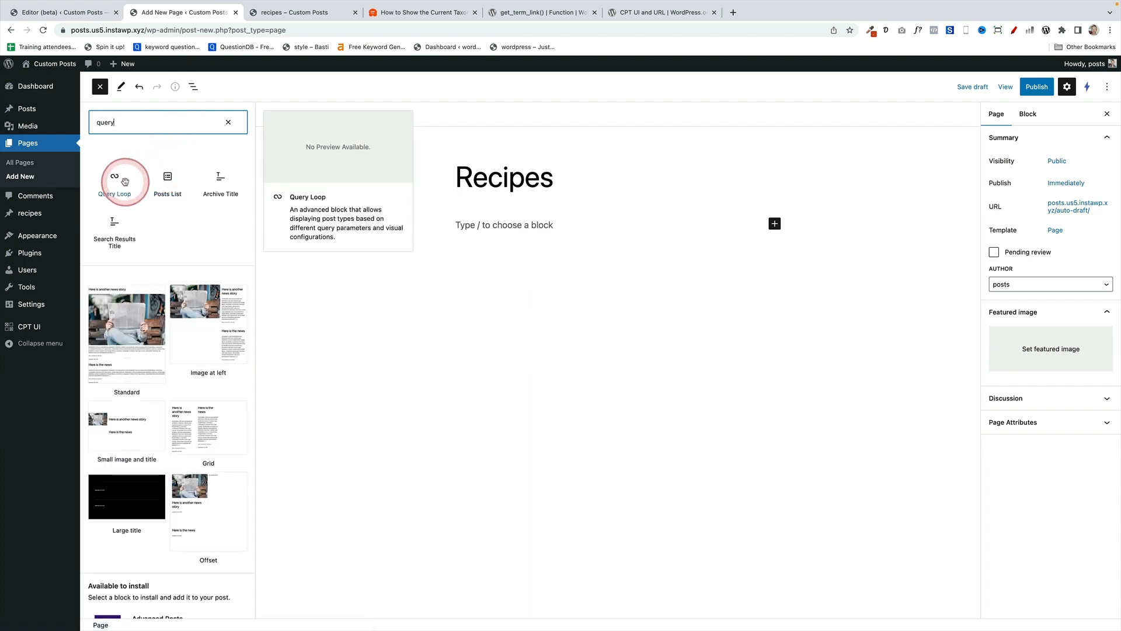
click(115, 177)
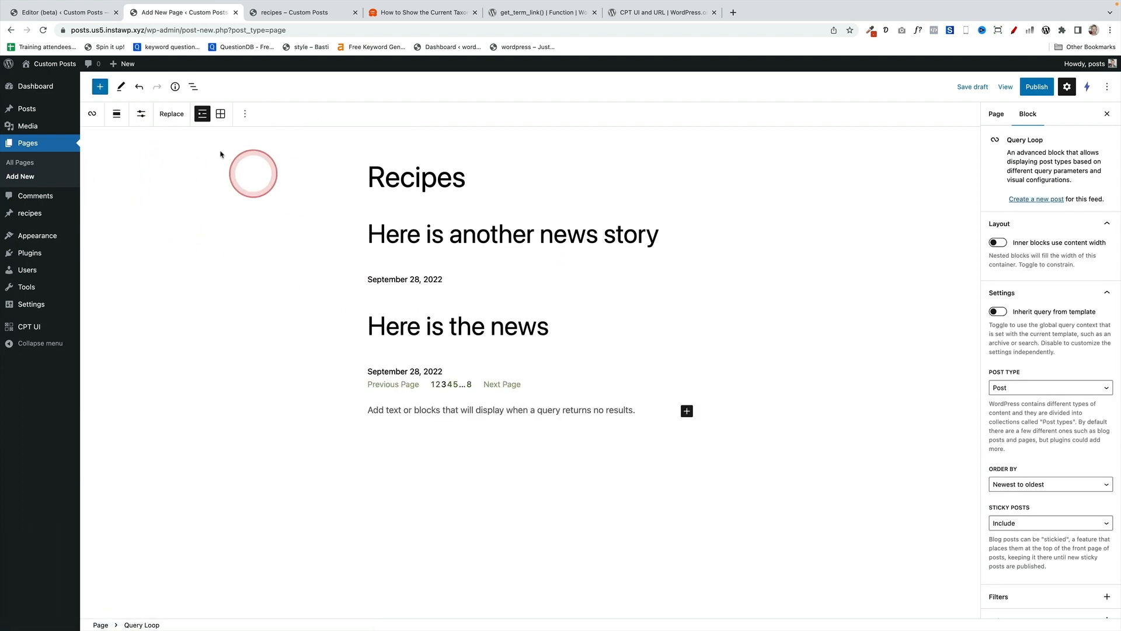
Set the Query Loop to the recipe post type shown as a list, giving Vegan Curry and Prawn food
click(193, 85)
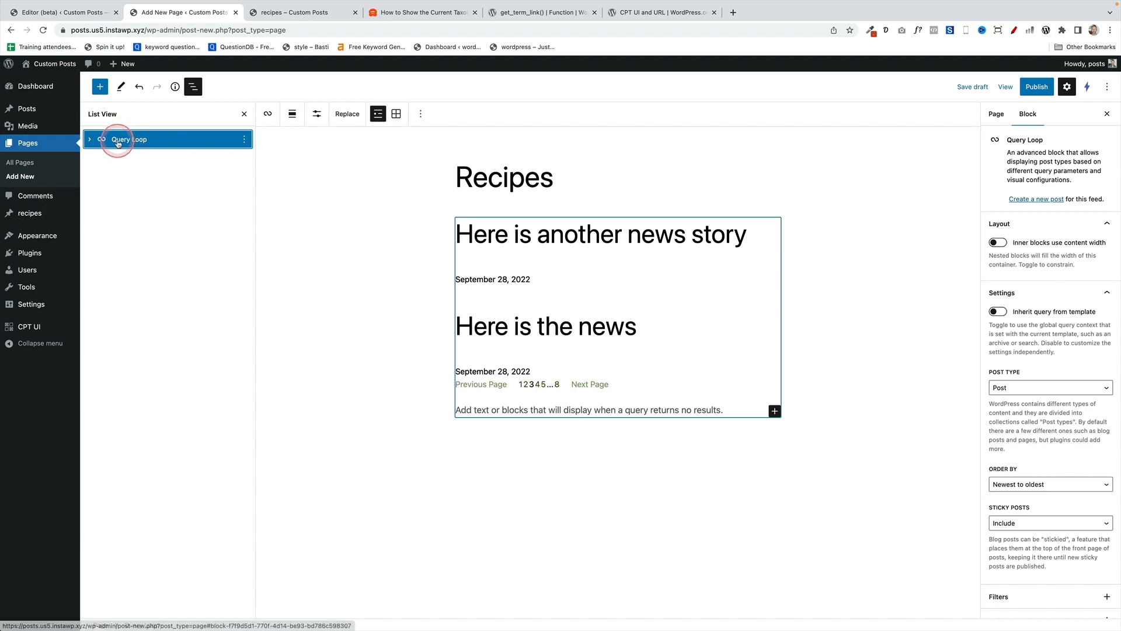
click(90, 139)
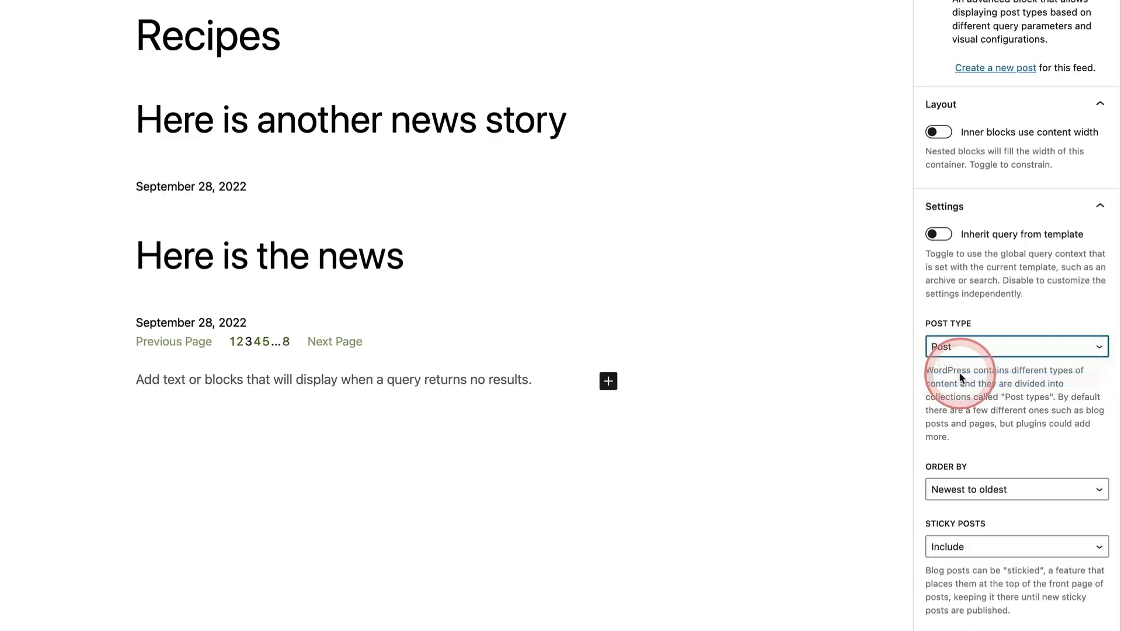
click(1014, 346)
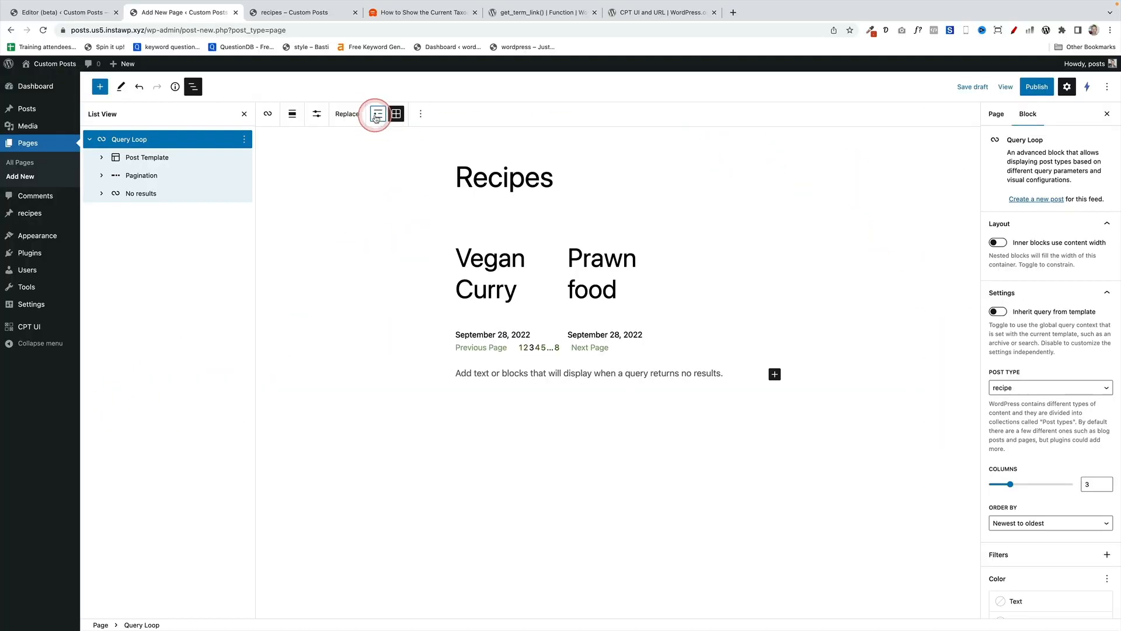
click(378, 114)
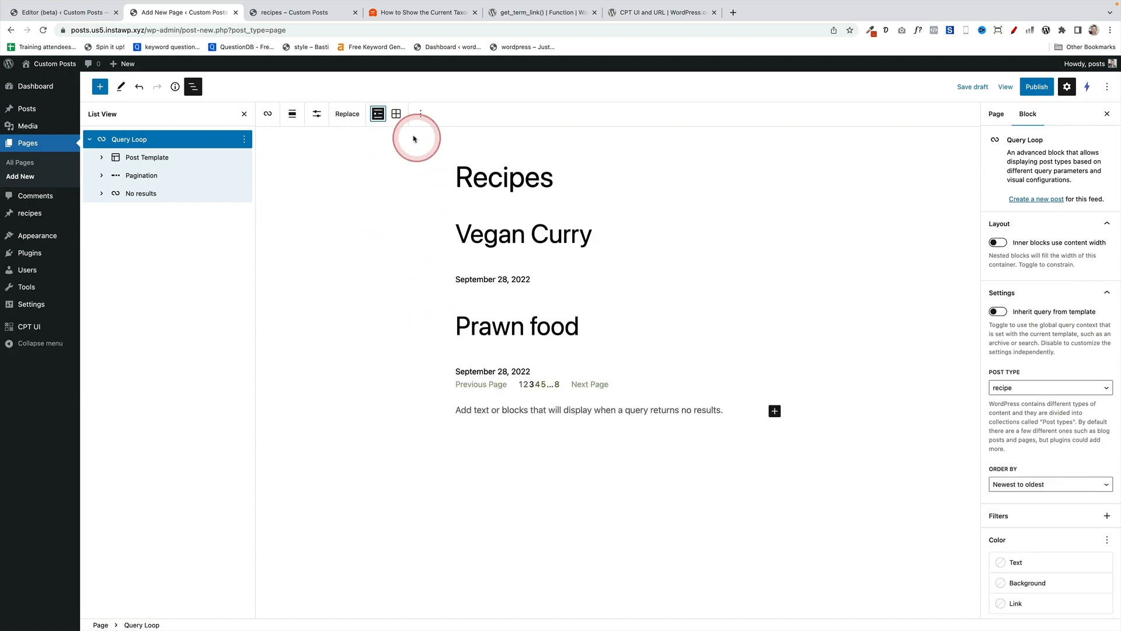